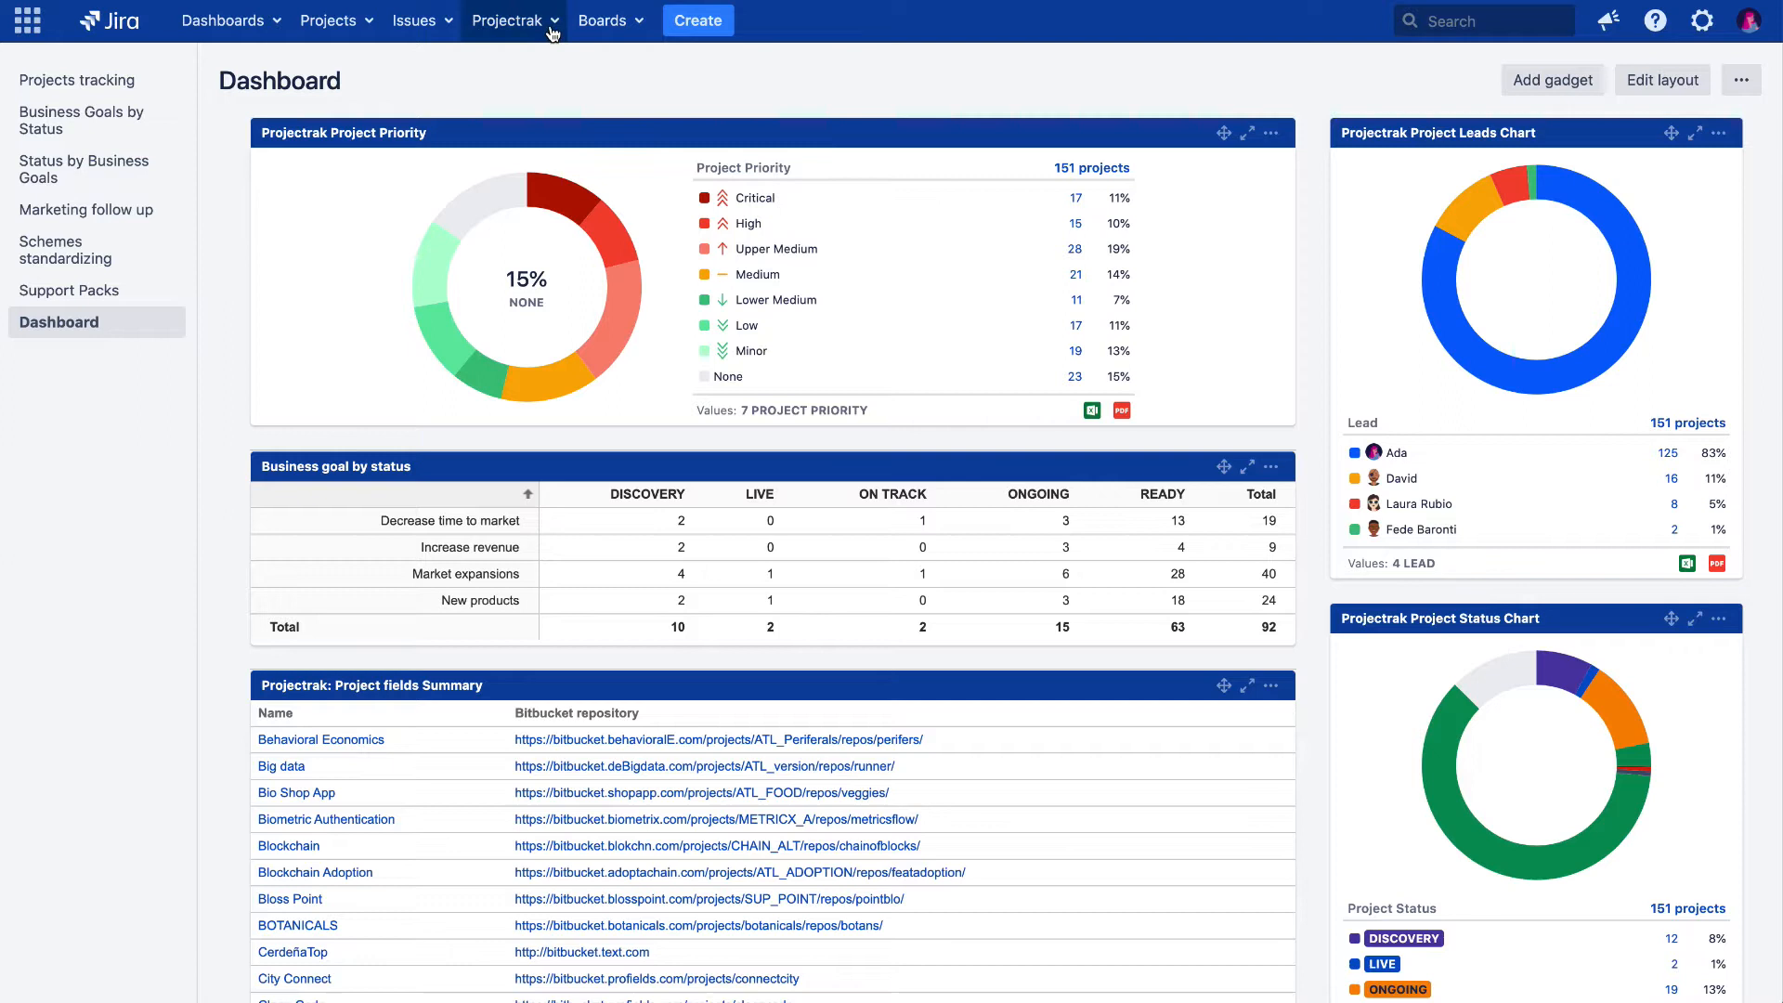
Open the Project Navigator list of 151 projects and show its Bulk operations menu.
{"action": "left_click", "coordinate": [509, 21]}
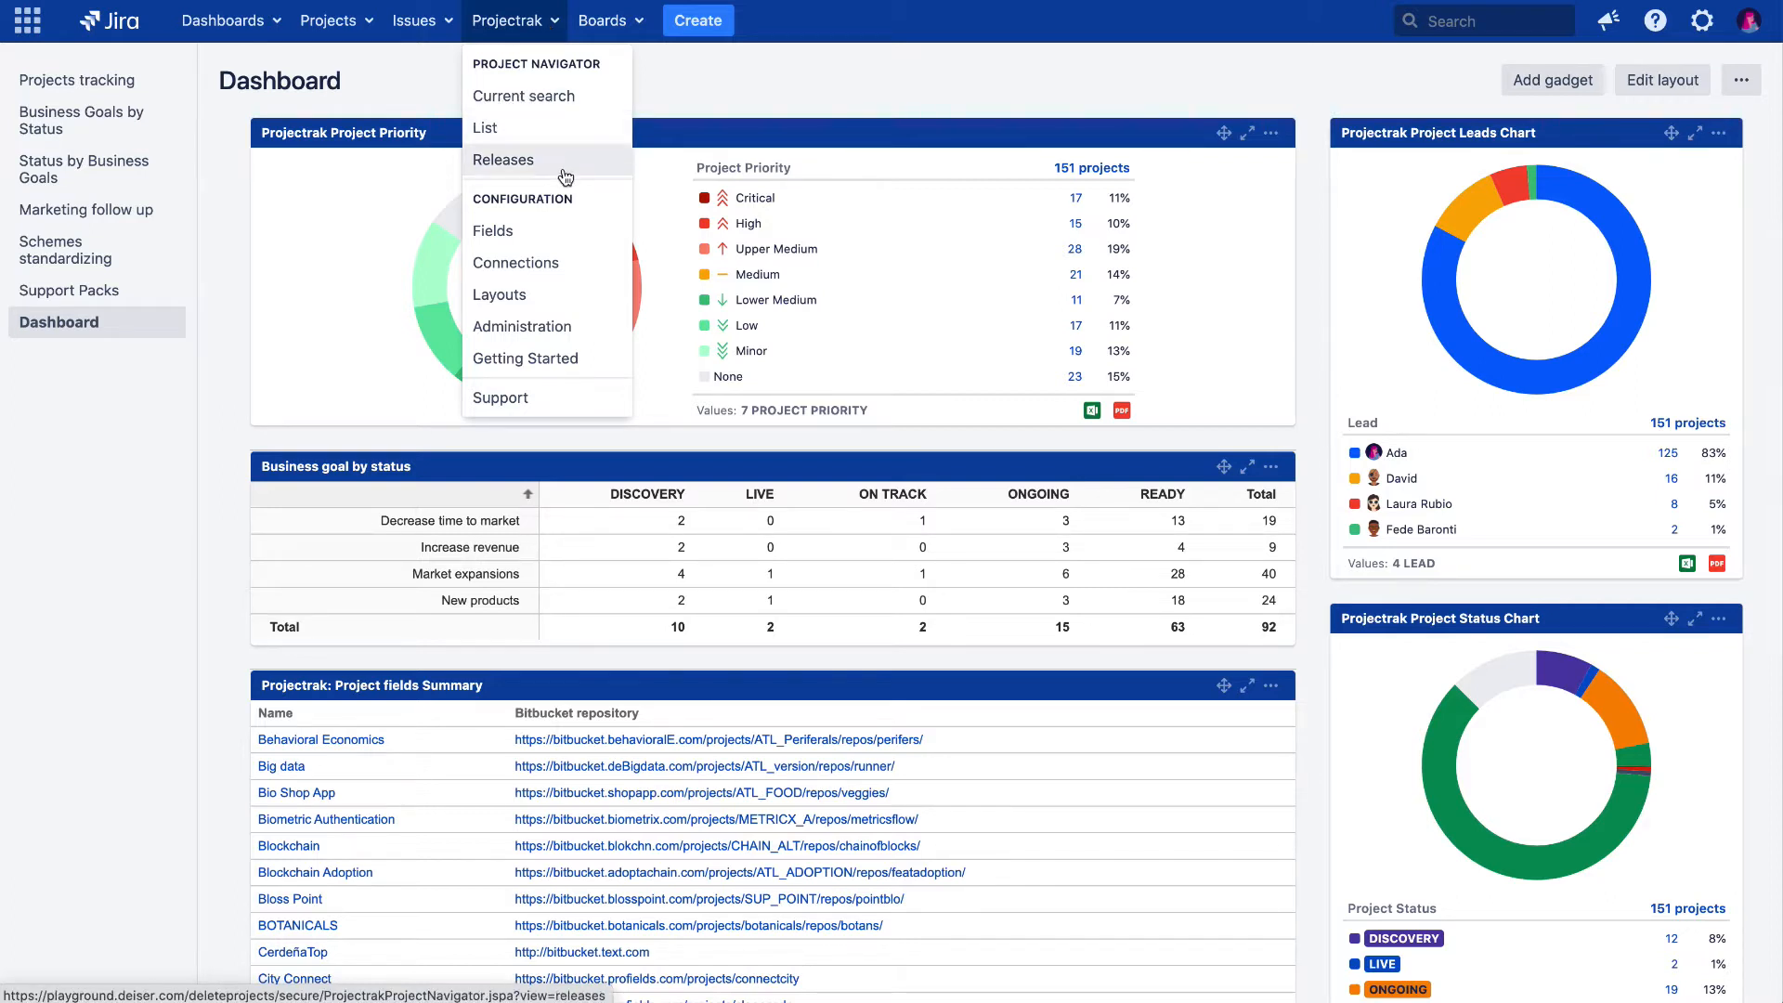
{"action": "left_click", "coordinate": [514, 21]}
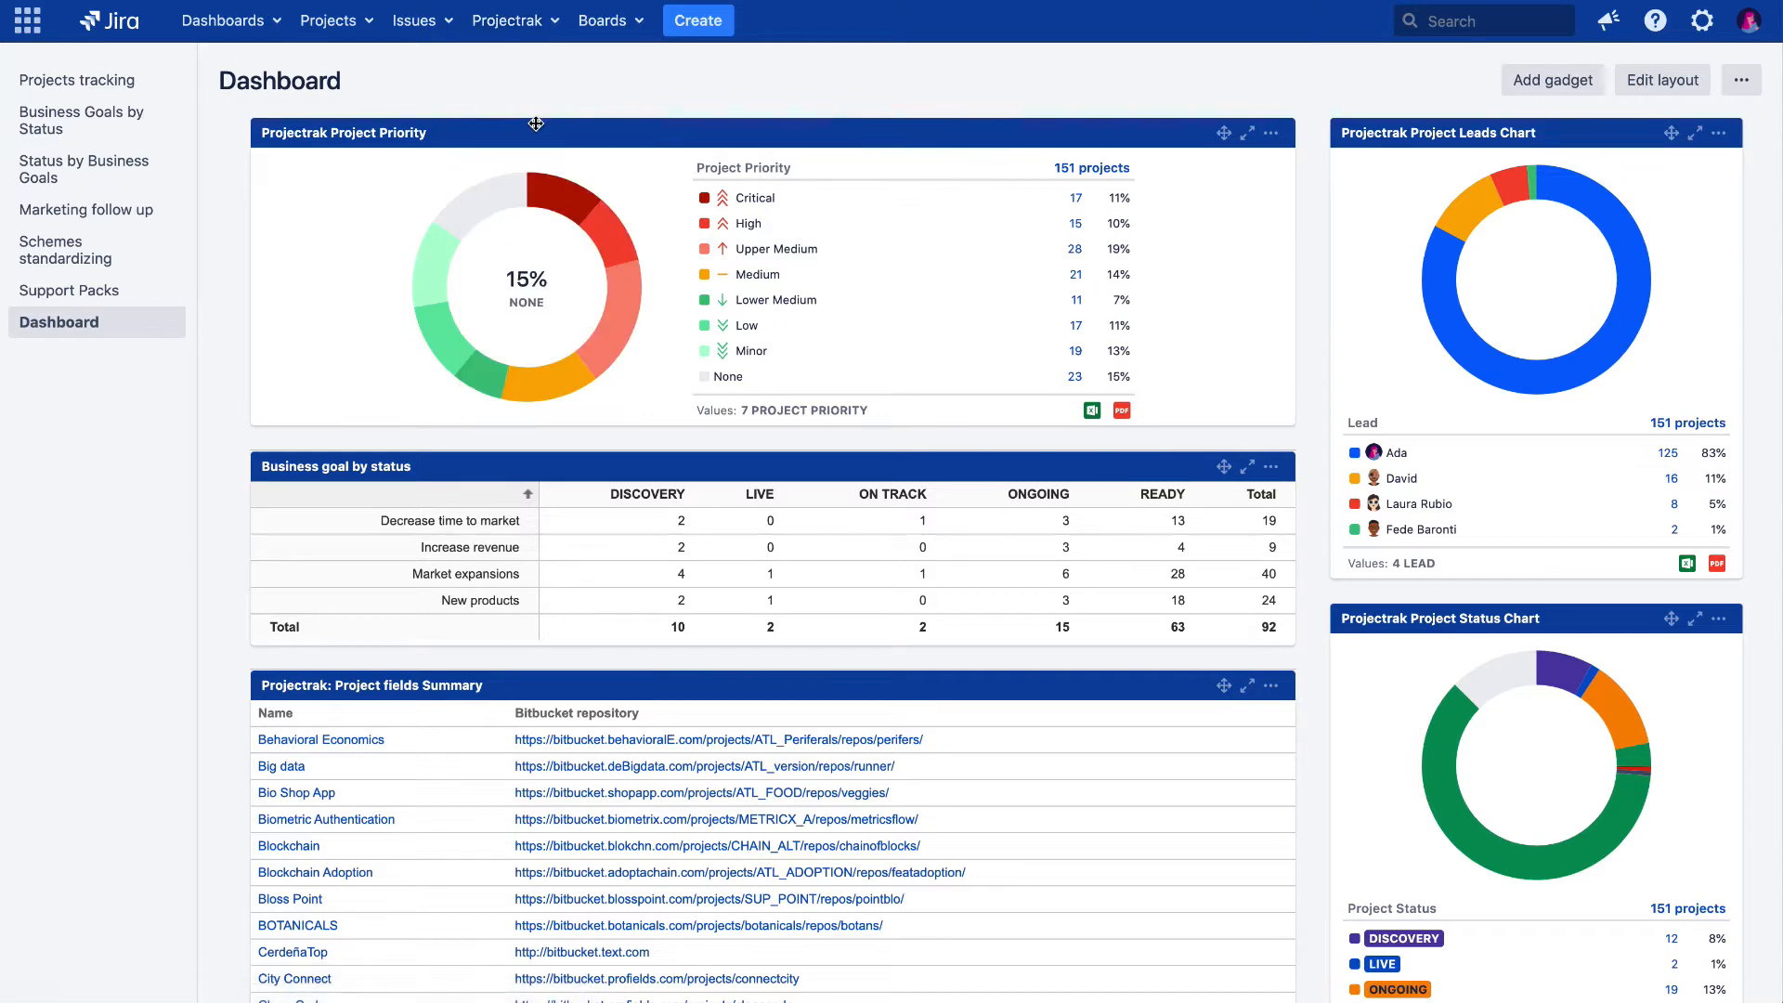
{"action": "left_click", "coordinate": [329, 21]}
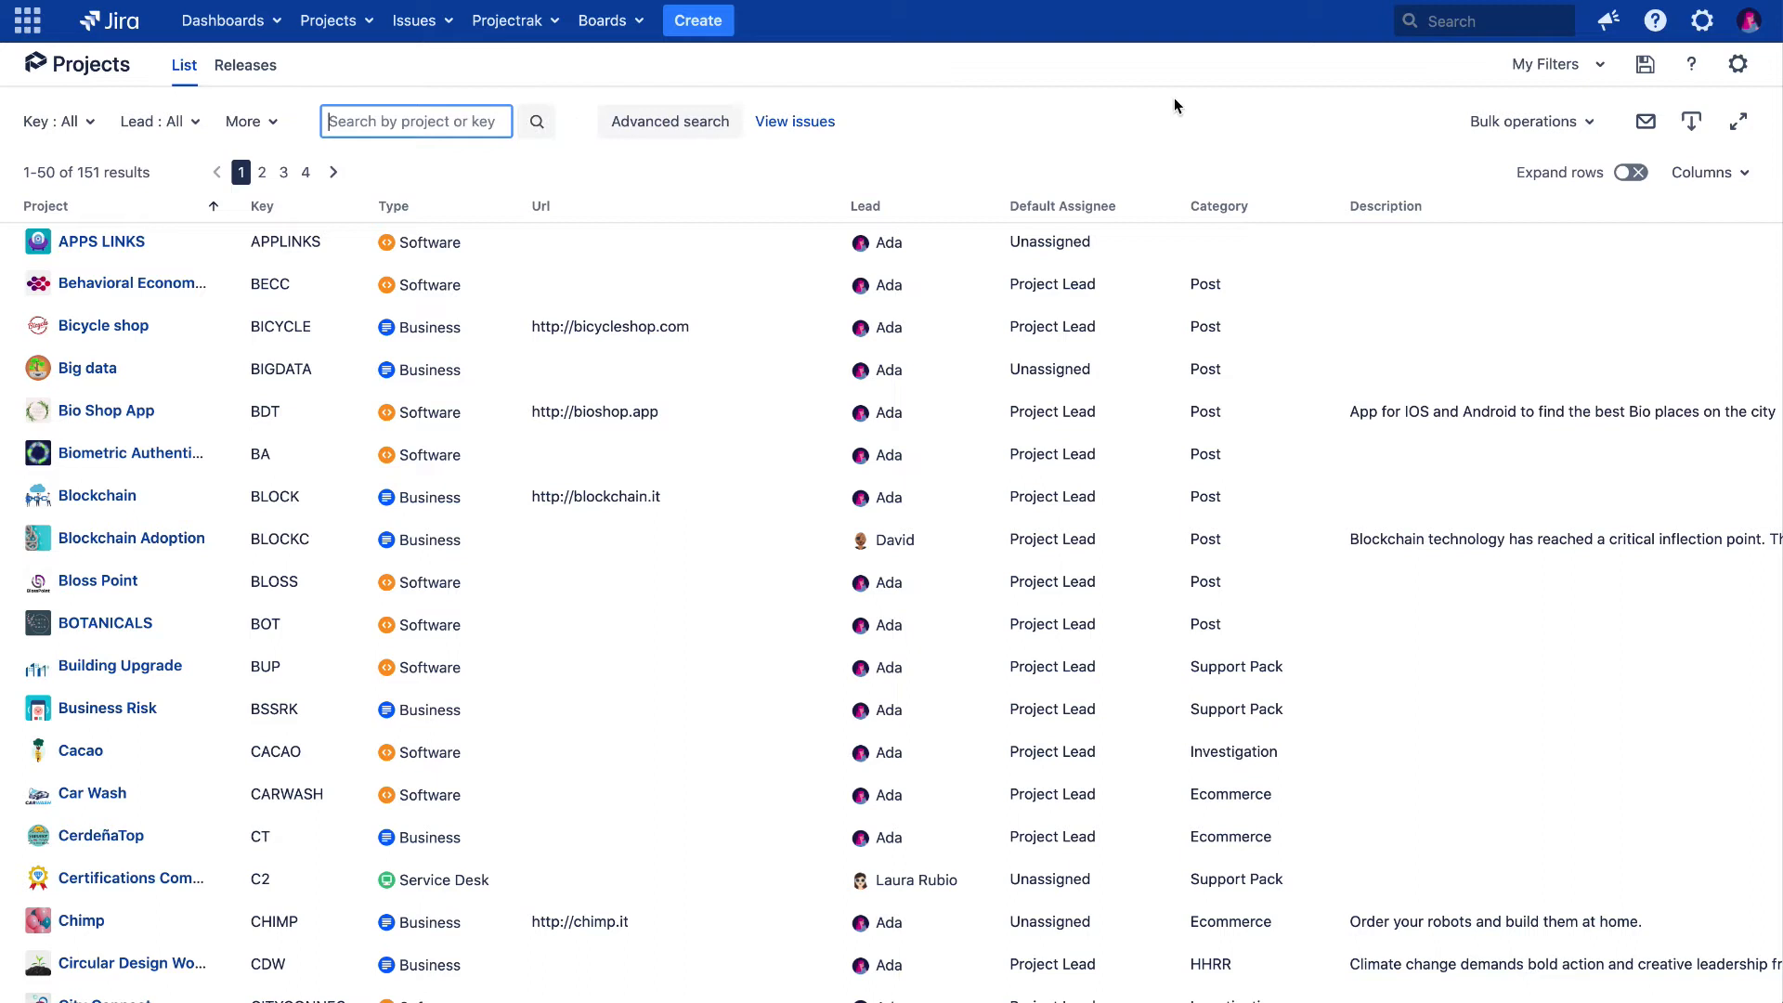
{"action": "mouse_move", "coordinate": [1525, 120]}
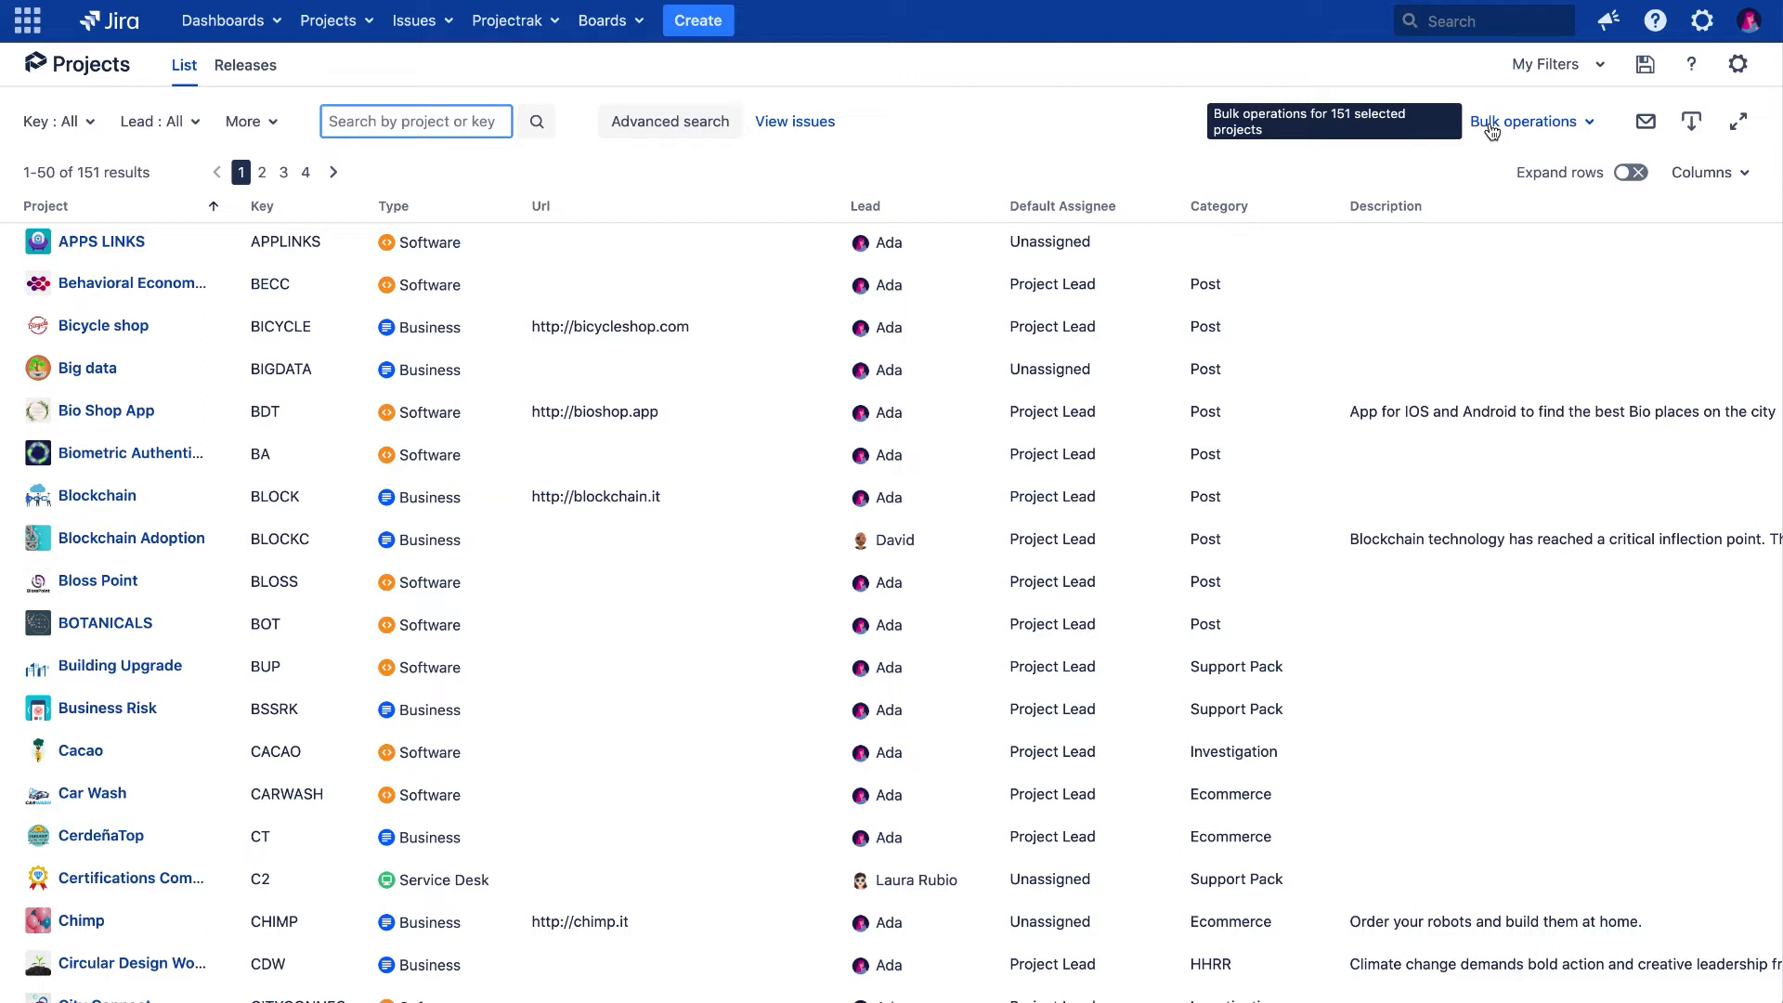
{"action": "left_click", "coordinate": [1531, 120]}
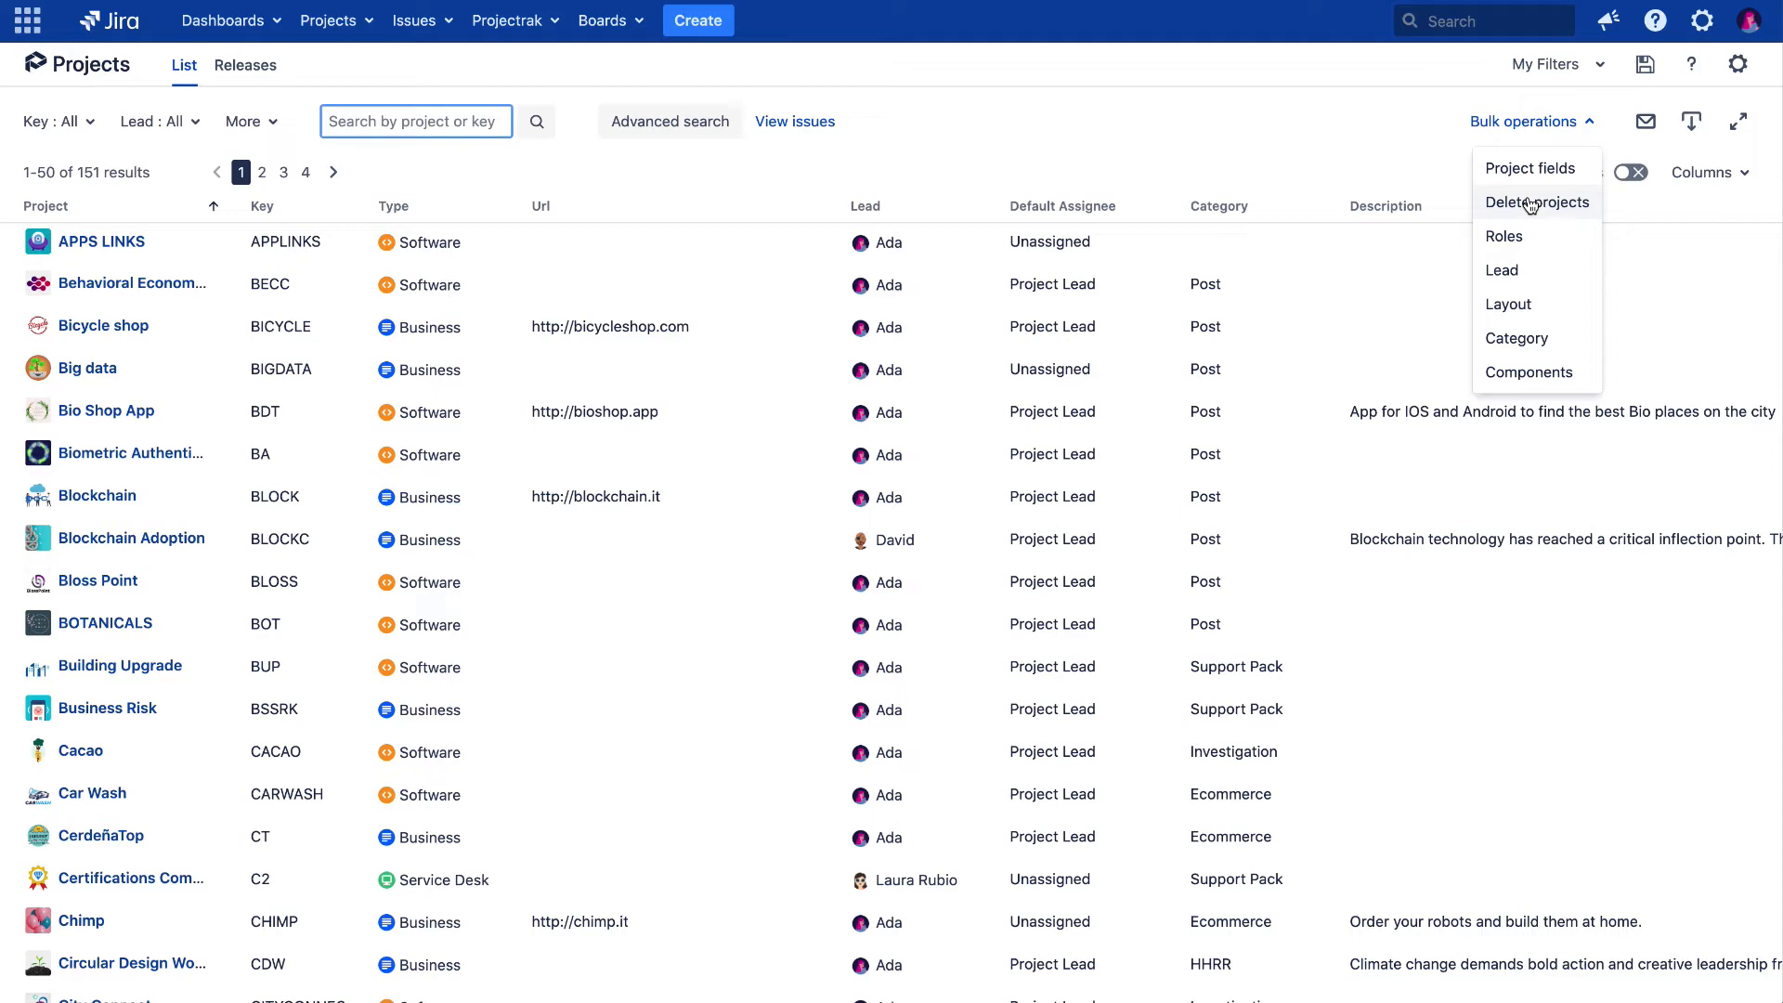
Choose Delete projects and browse the expanded 'Entities to delete' list.
{"action": "left_click", "coordinate": [1527, 121]}
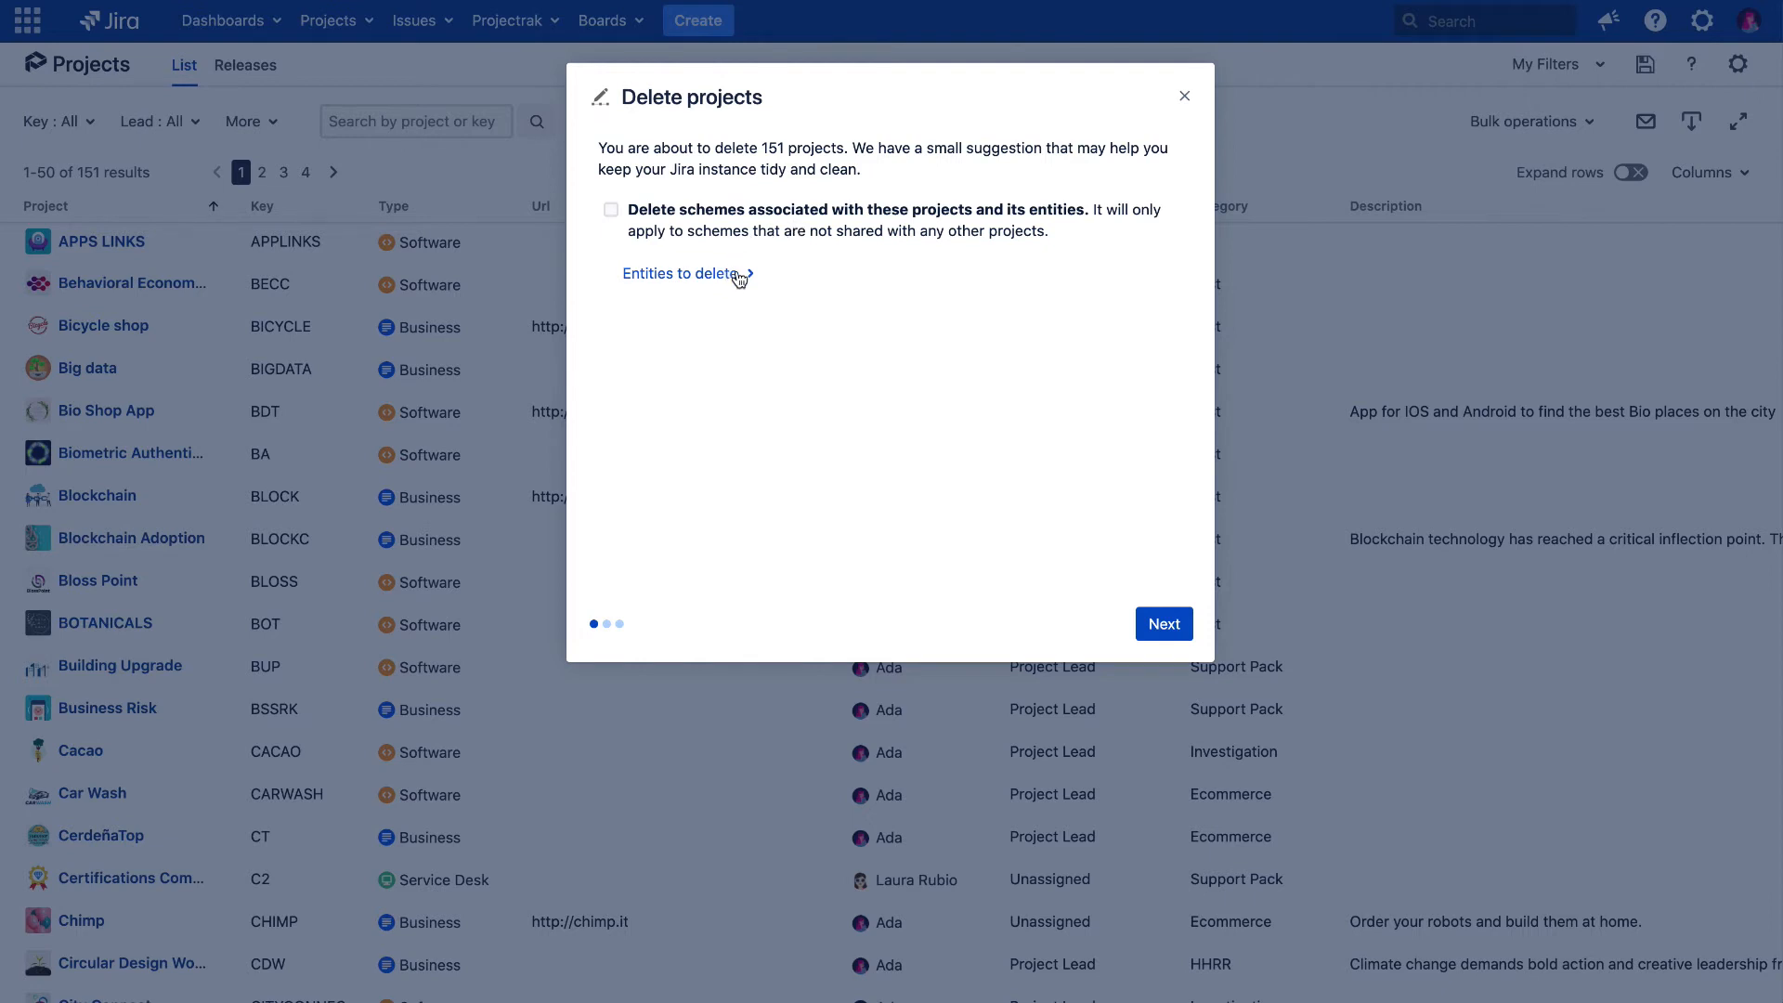
{"action": "left_click", "coordinate": [687, 273]}
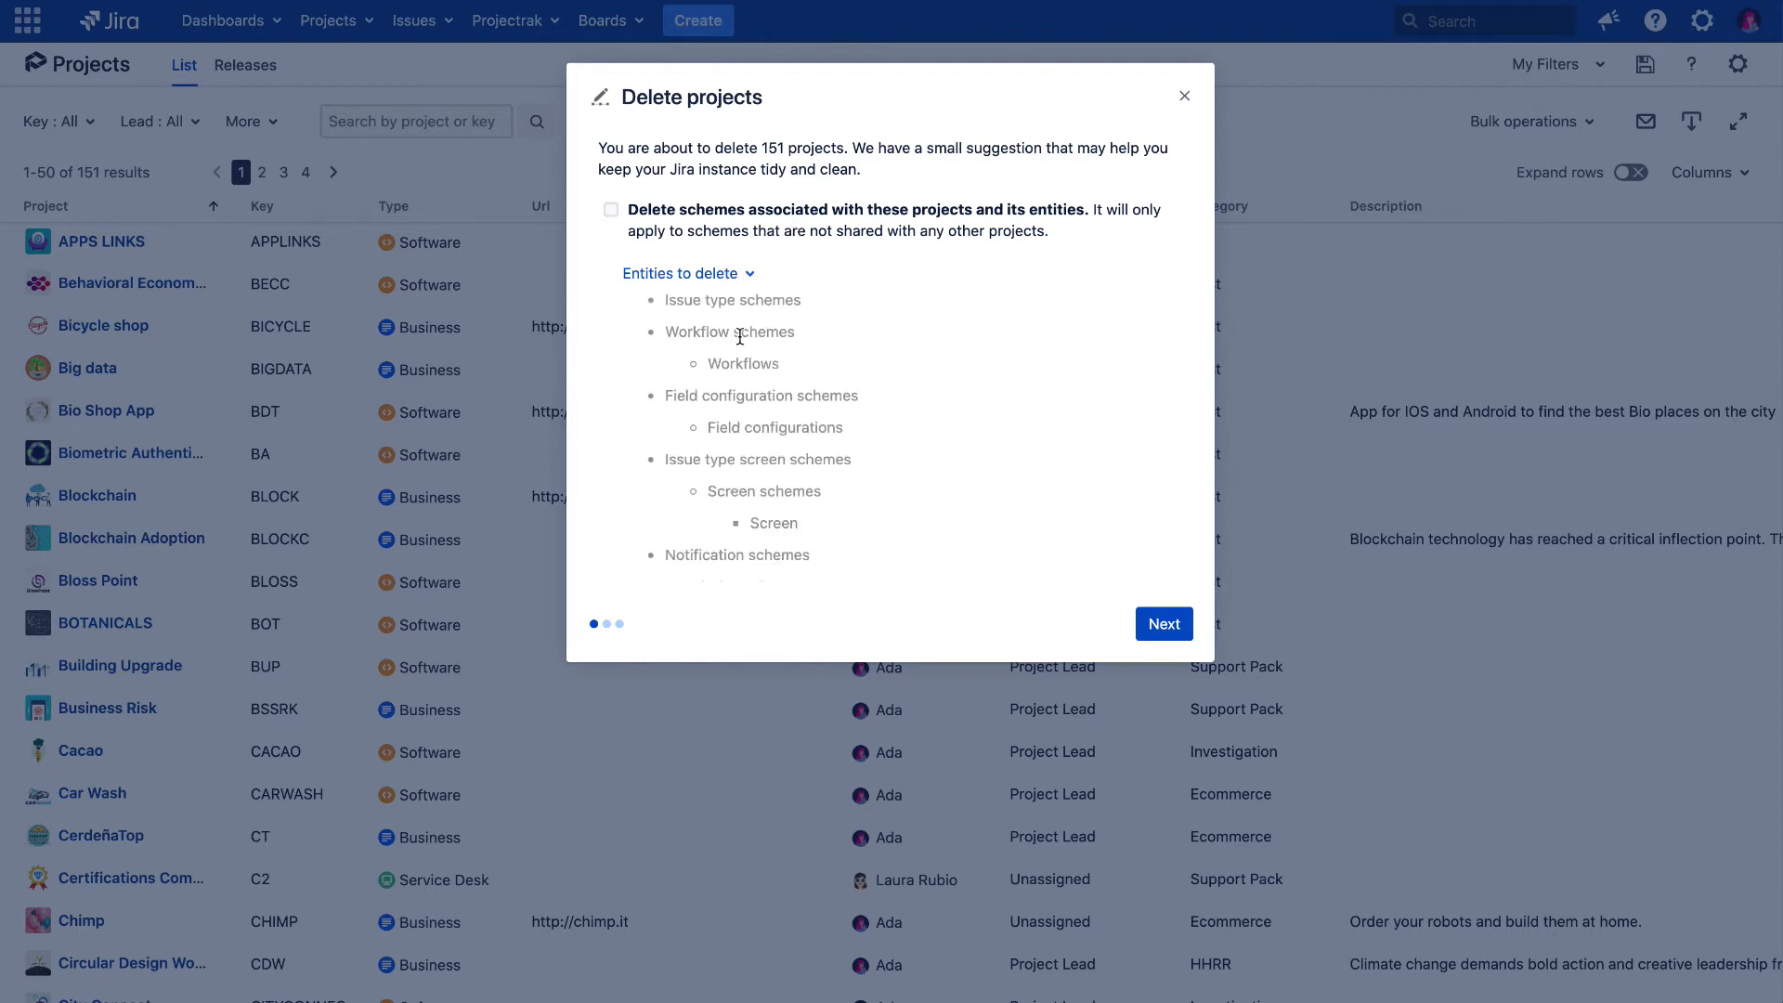
{"action": "scroll", "scroll_direction": "down", "scroll_amount": 3}
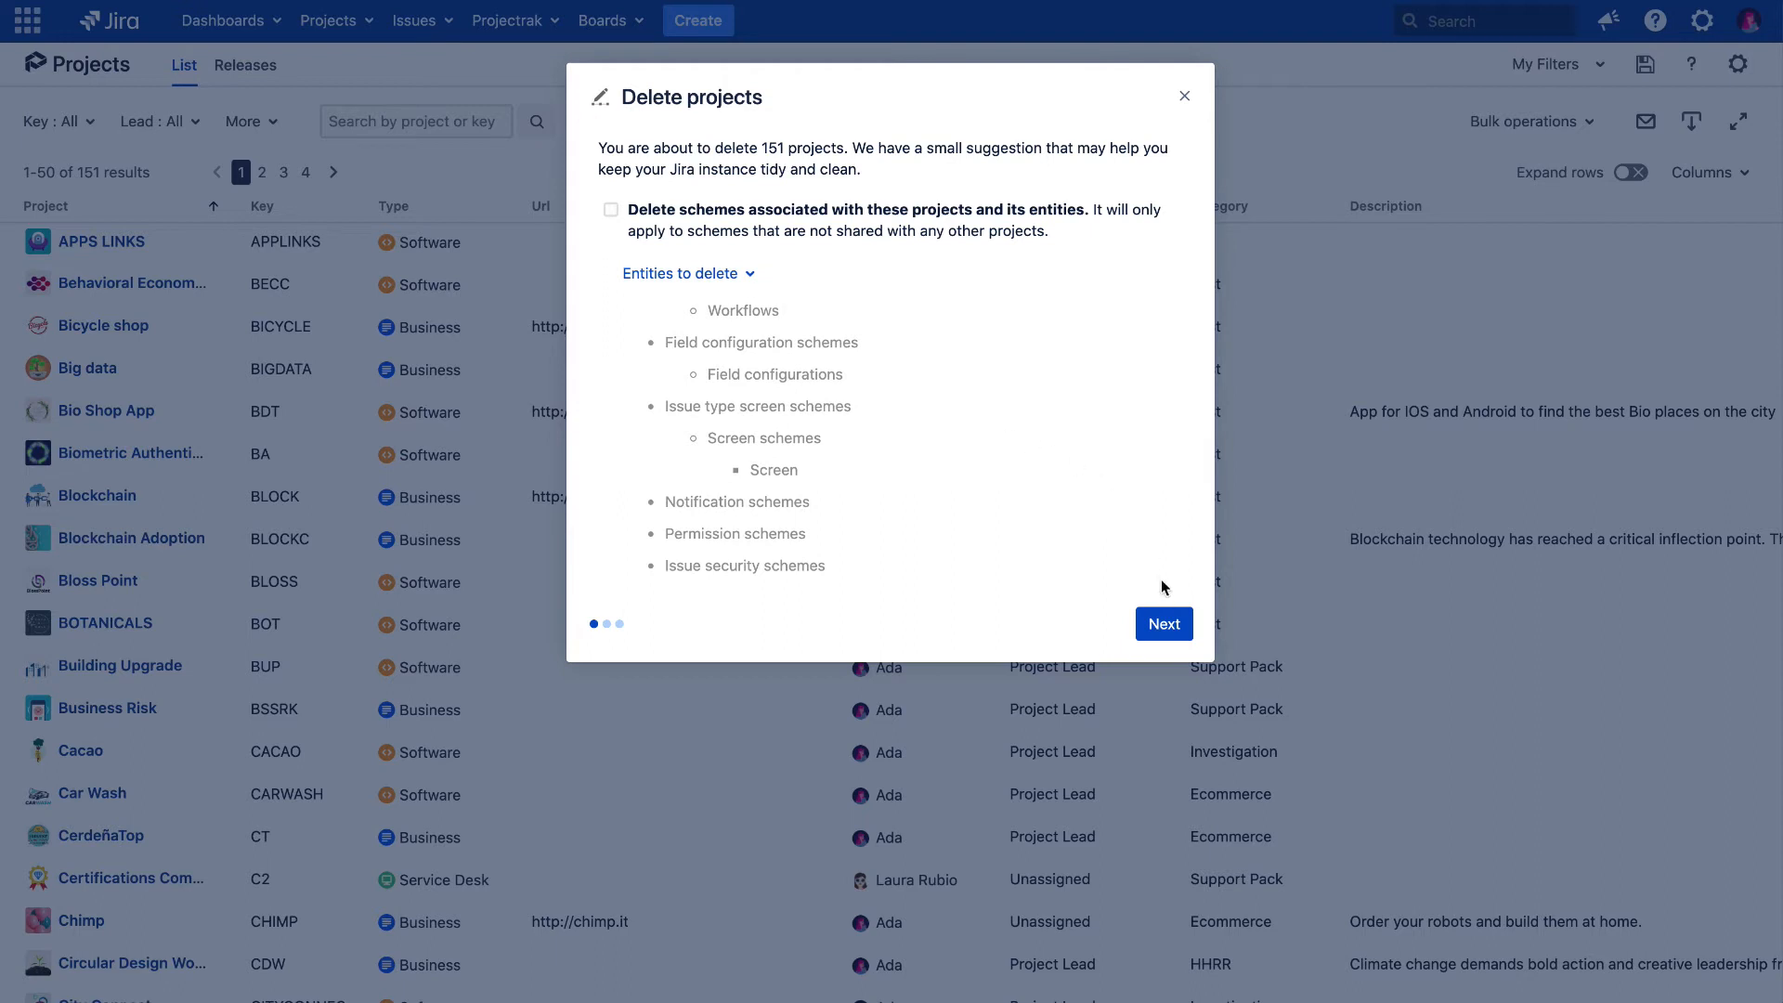
Advance to confirmation, tick 'I know what I'm doing', and delete the 151 projects.
{"action": "left_click", "coordinate": [1162, 624]}
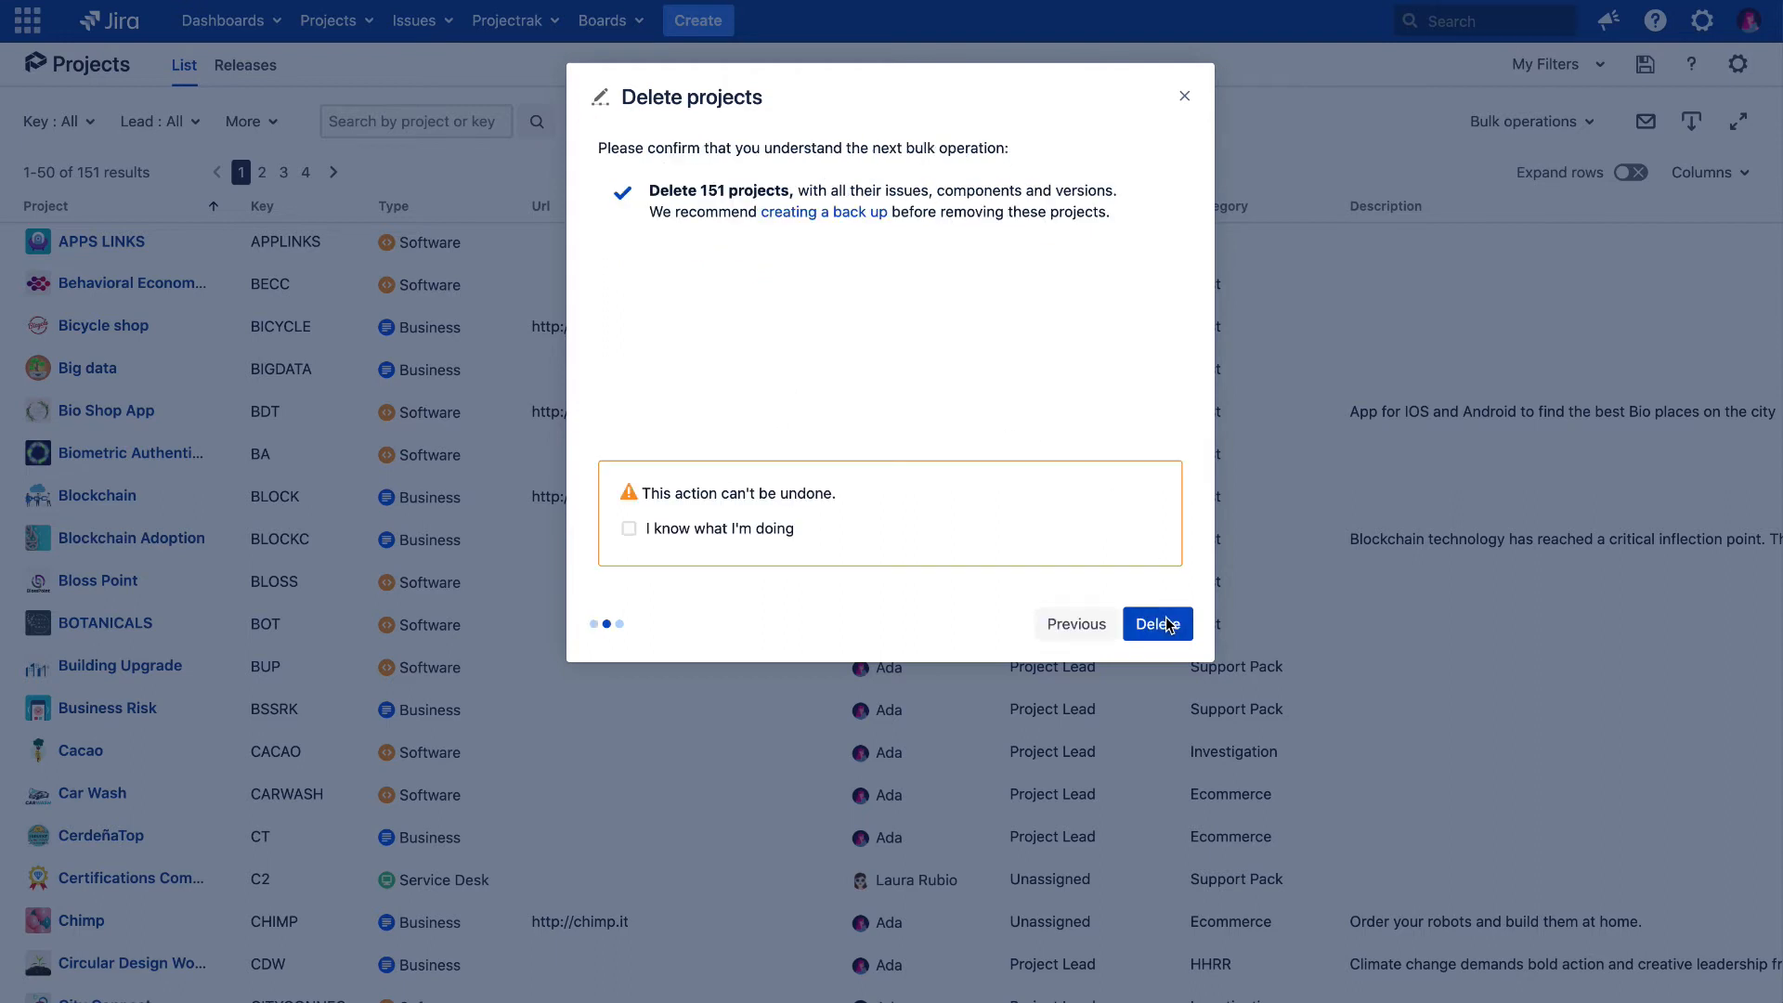
{"action": "mouse_move", "coordinate": [904, 467]}
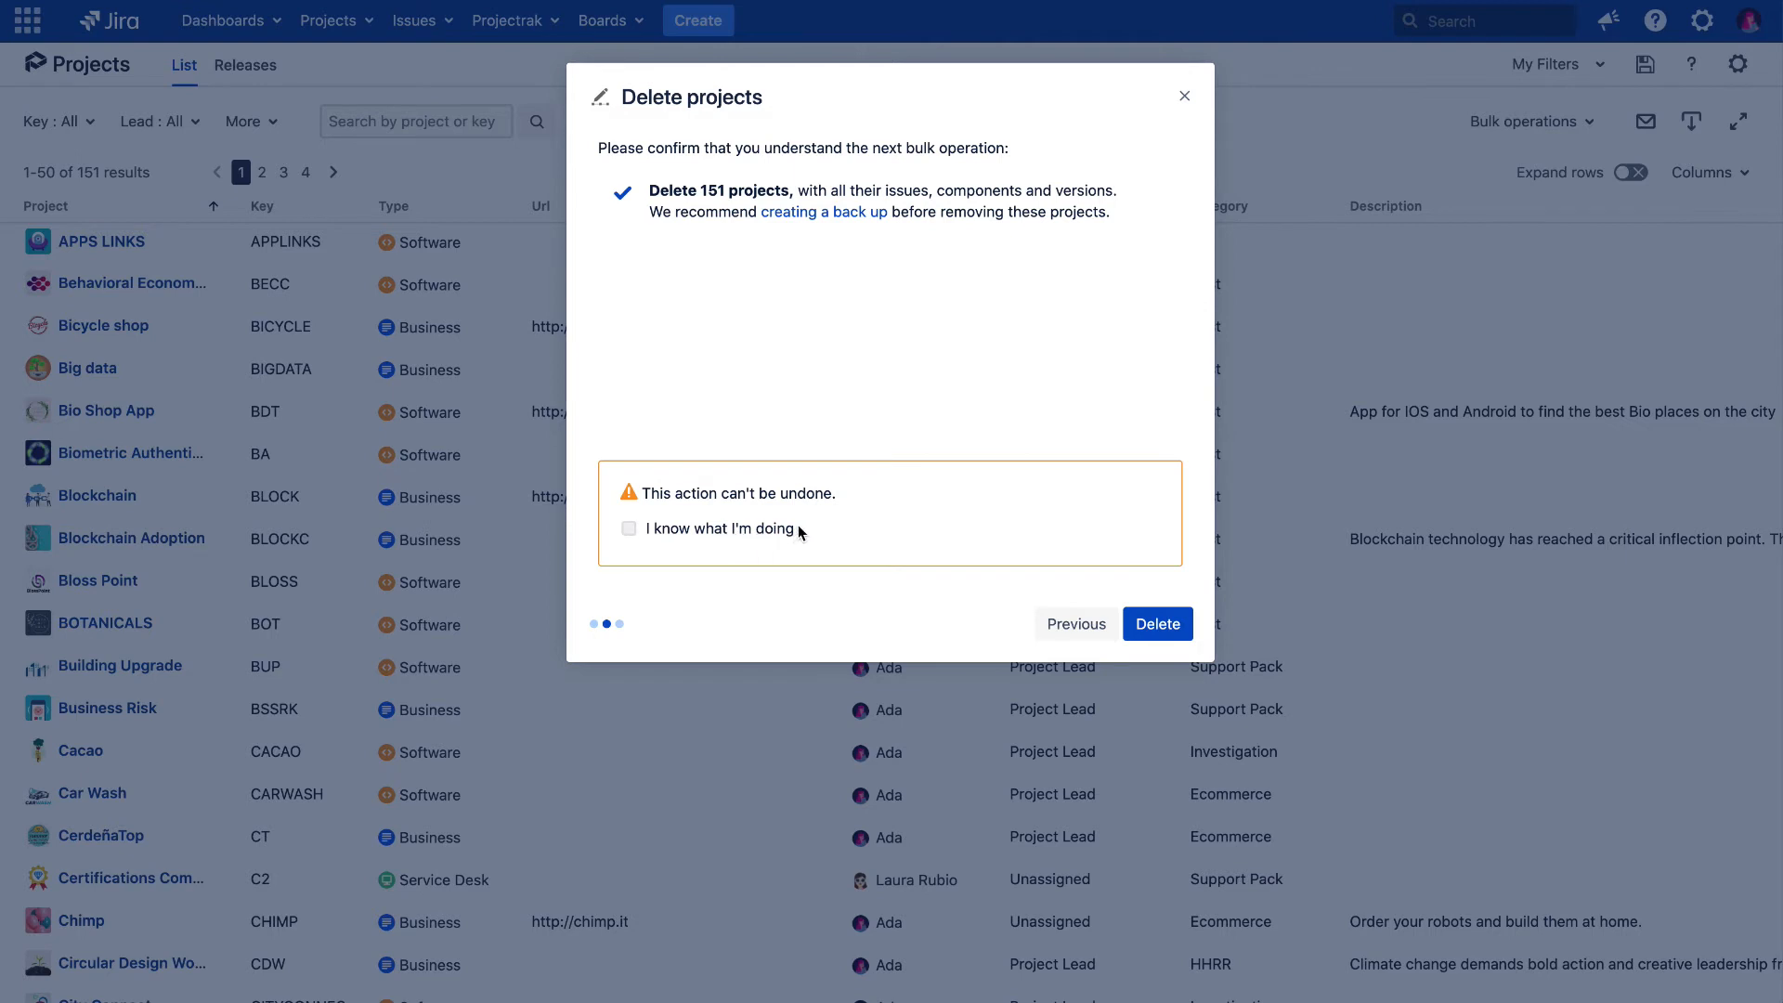
{"action": "left_click", "coordinate": [629, 527]}
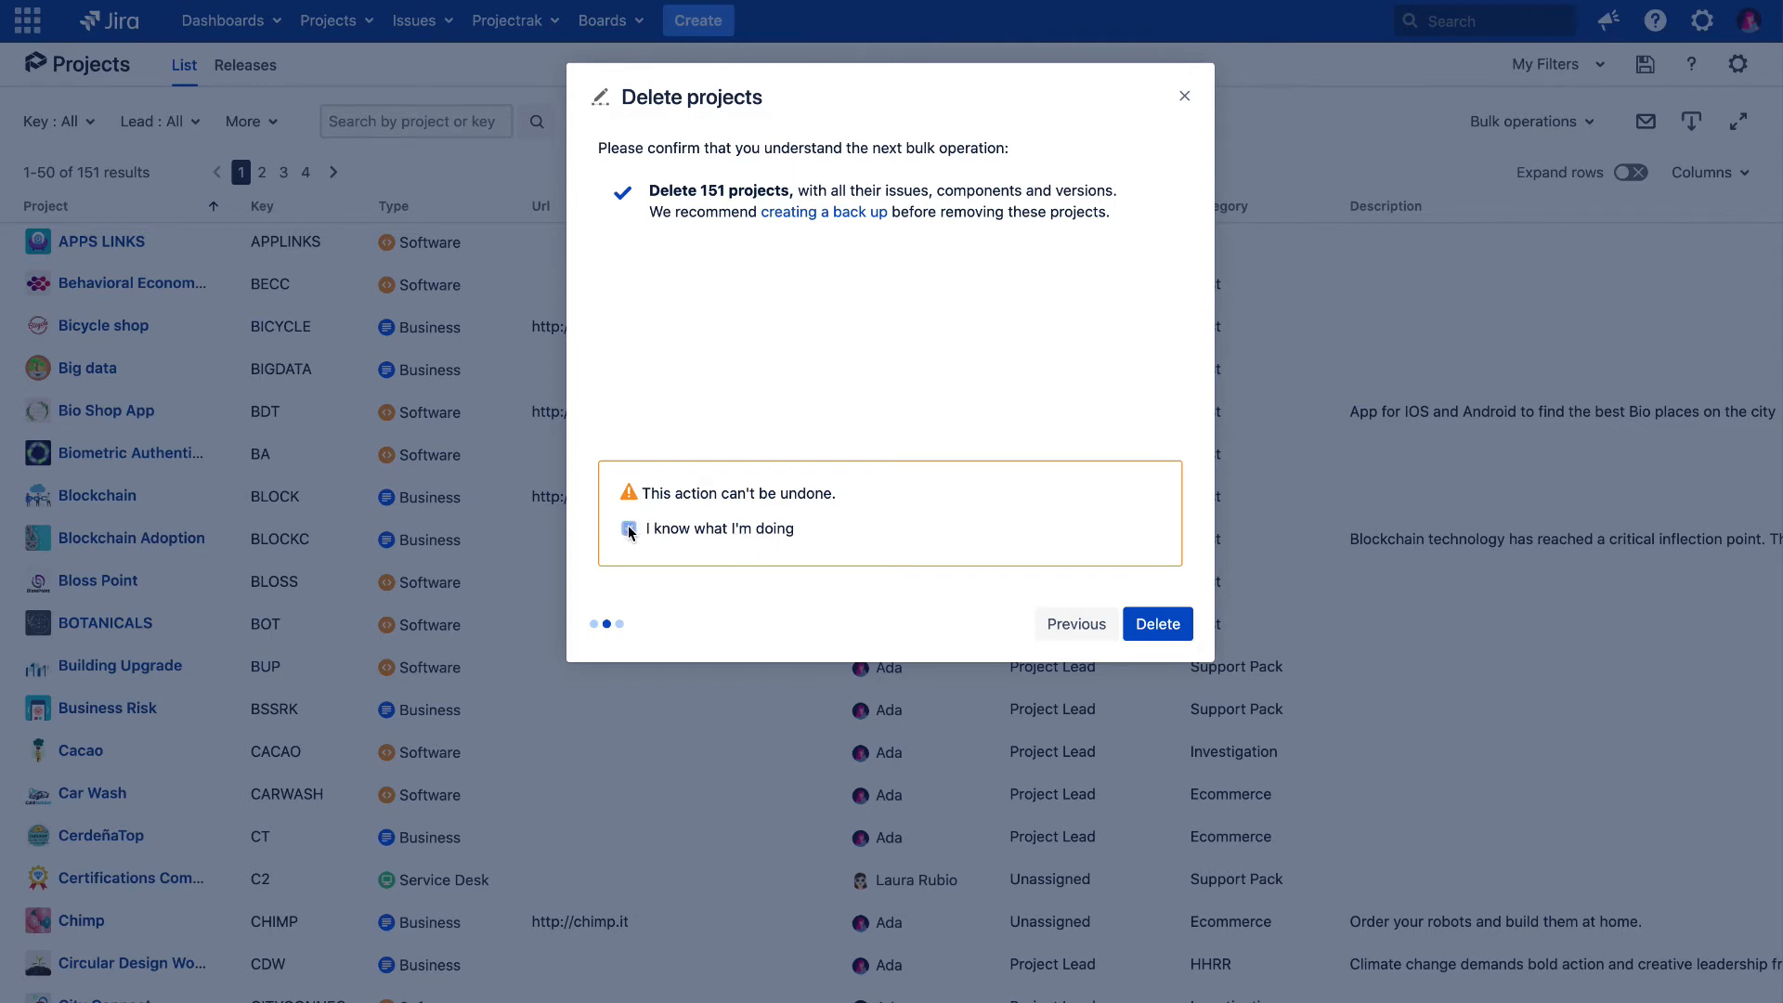
{"action": "left_click", "coordinate": [628, 527]}
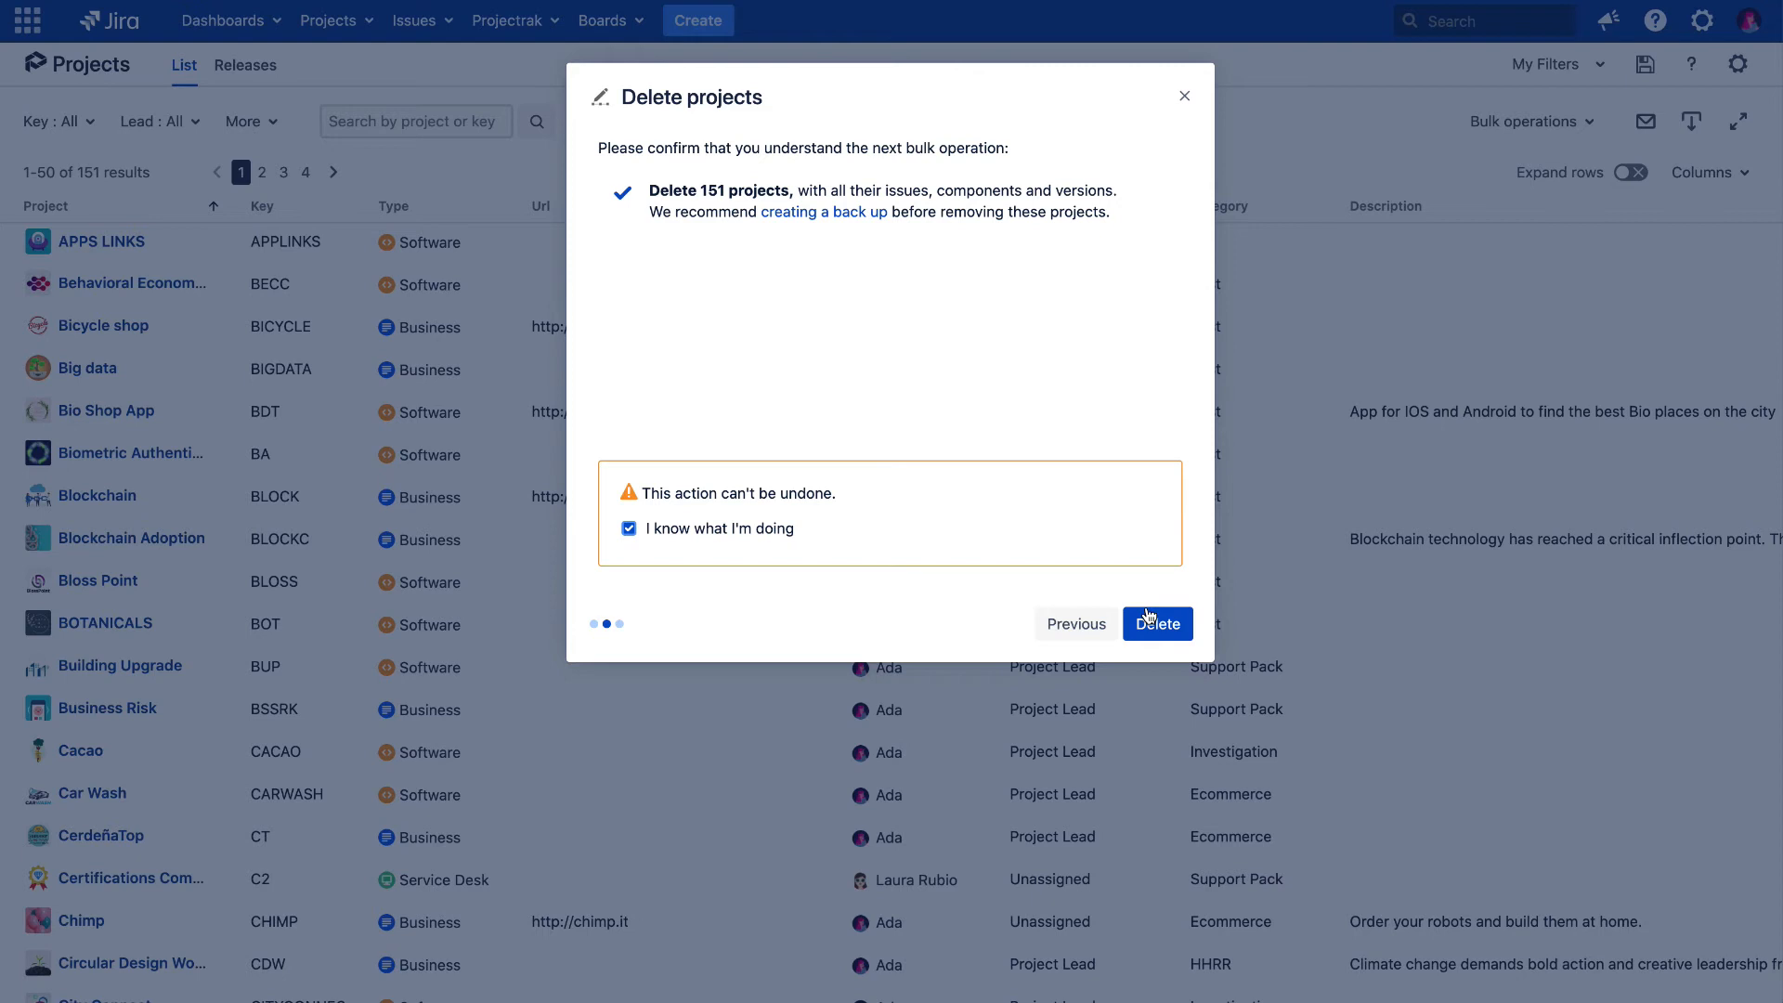
{"action": "left_click", "coordinate": [1156, 624]}
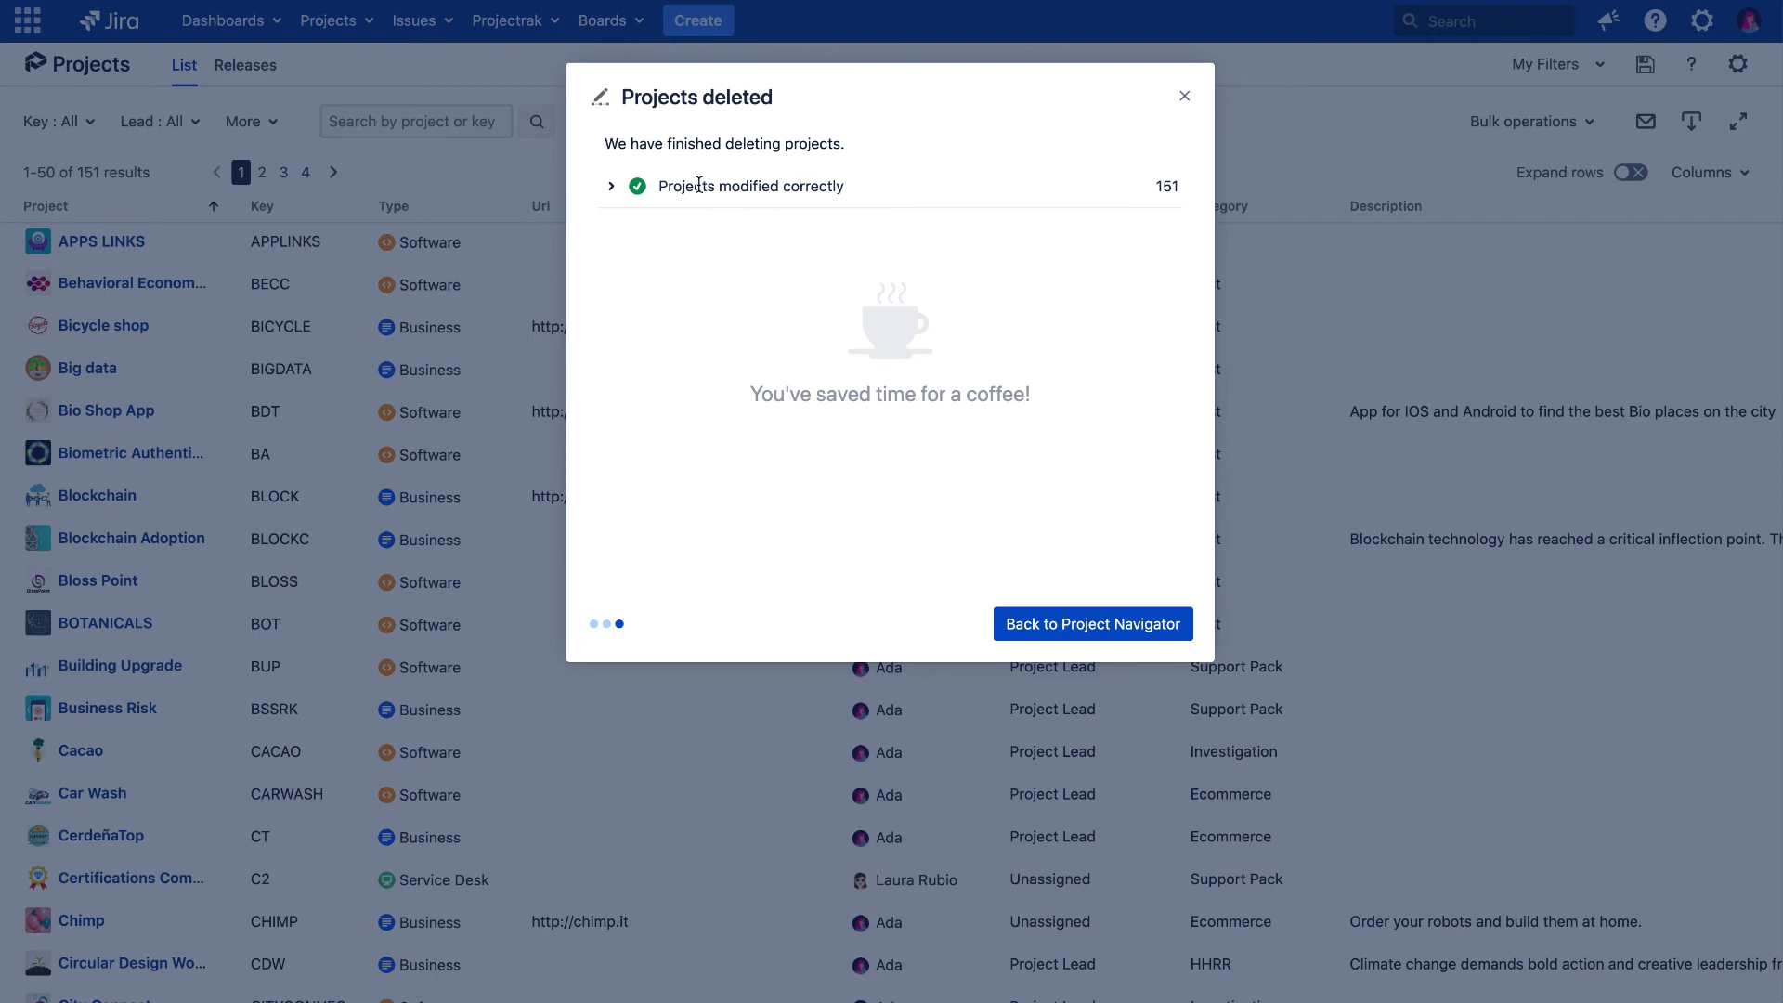
Expand 'Projects modified correctly' and scroll through deleted projects like Bio Shop App and CRM.
{"action": "left_click", "coordinate": [612, 186]}
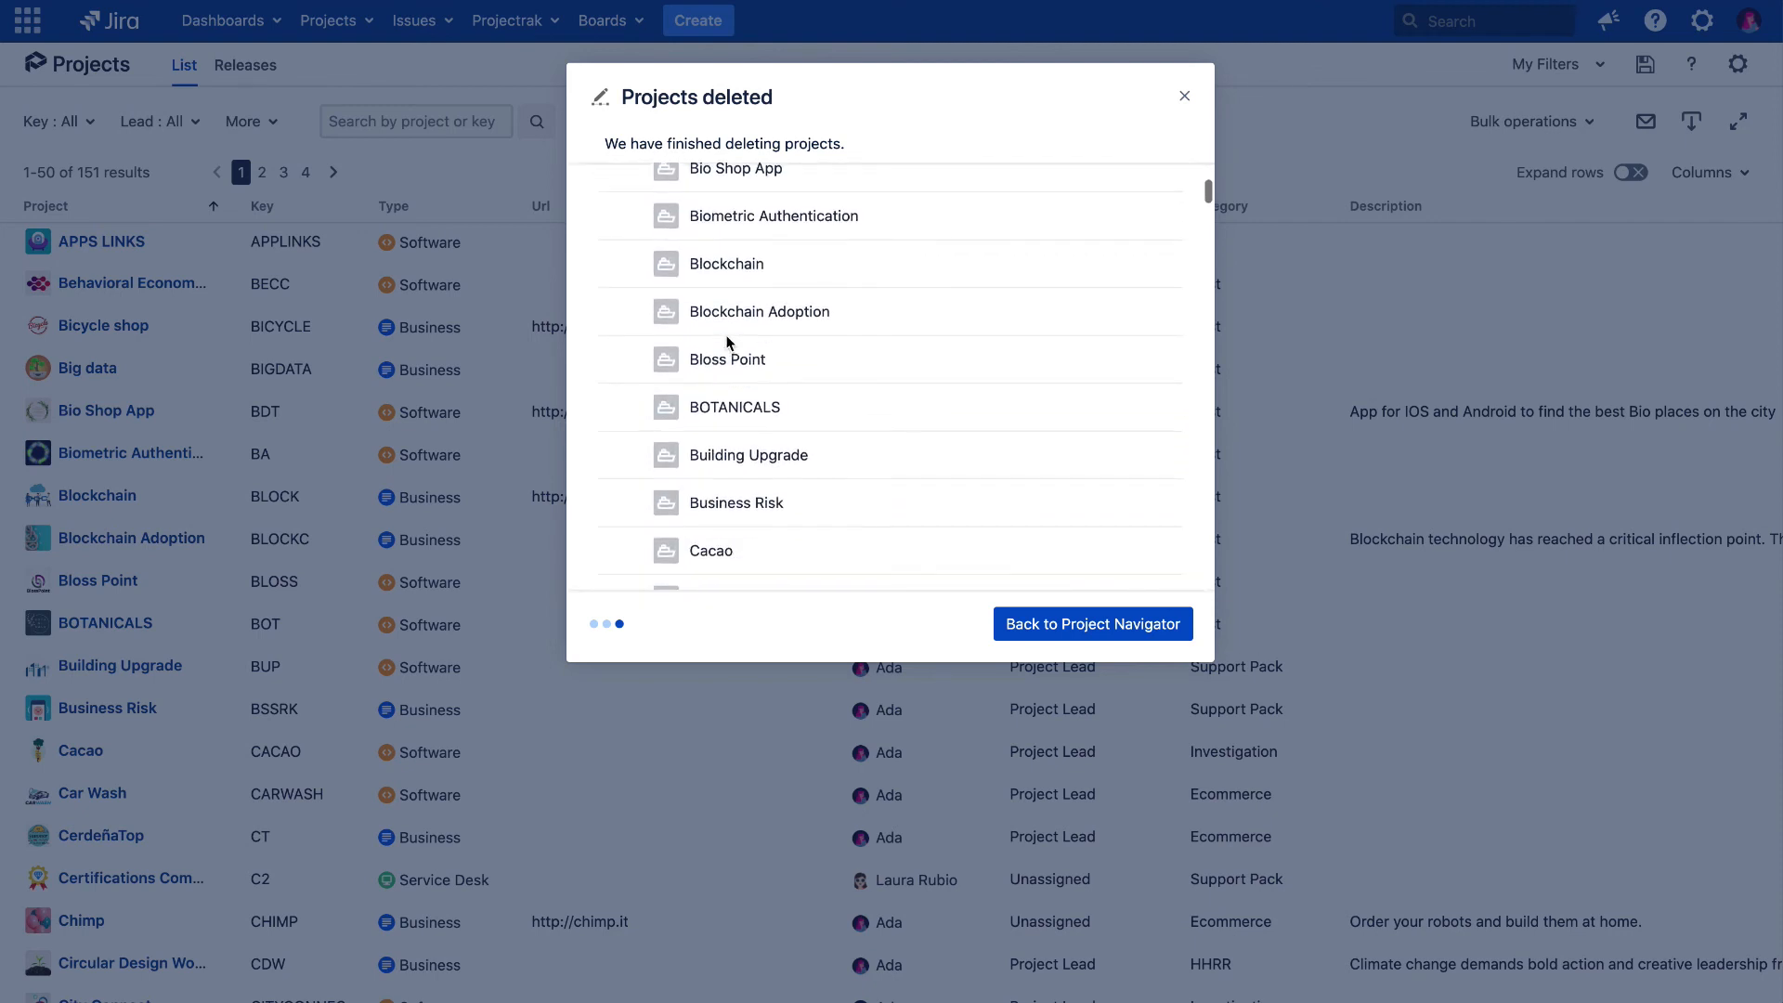
{"action": "scroll", "scroll_direction": "down", "scroll_amount": 3}
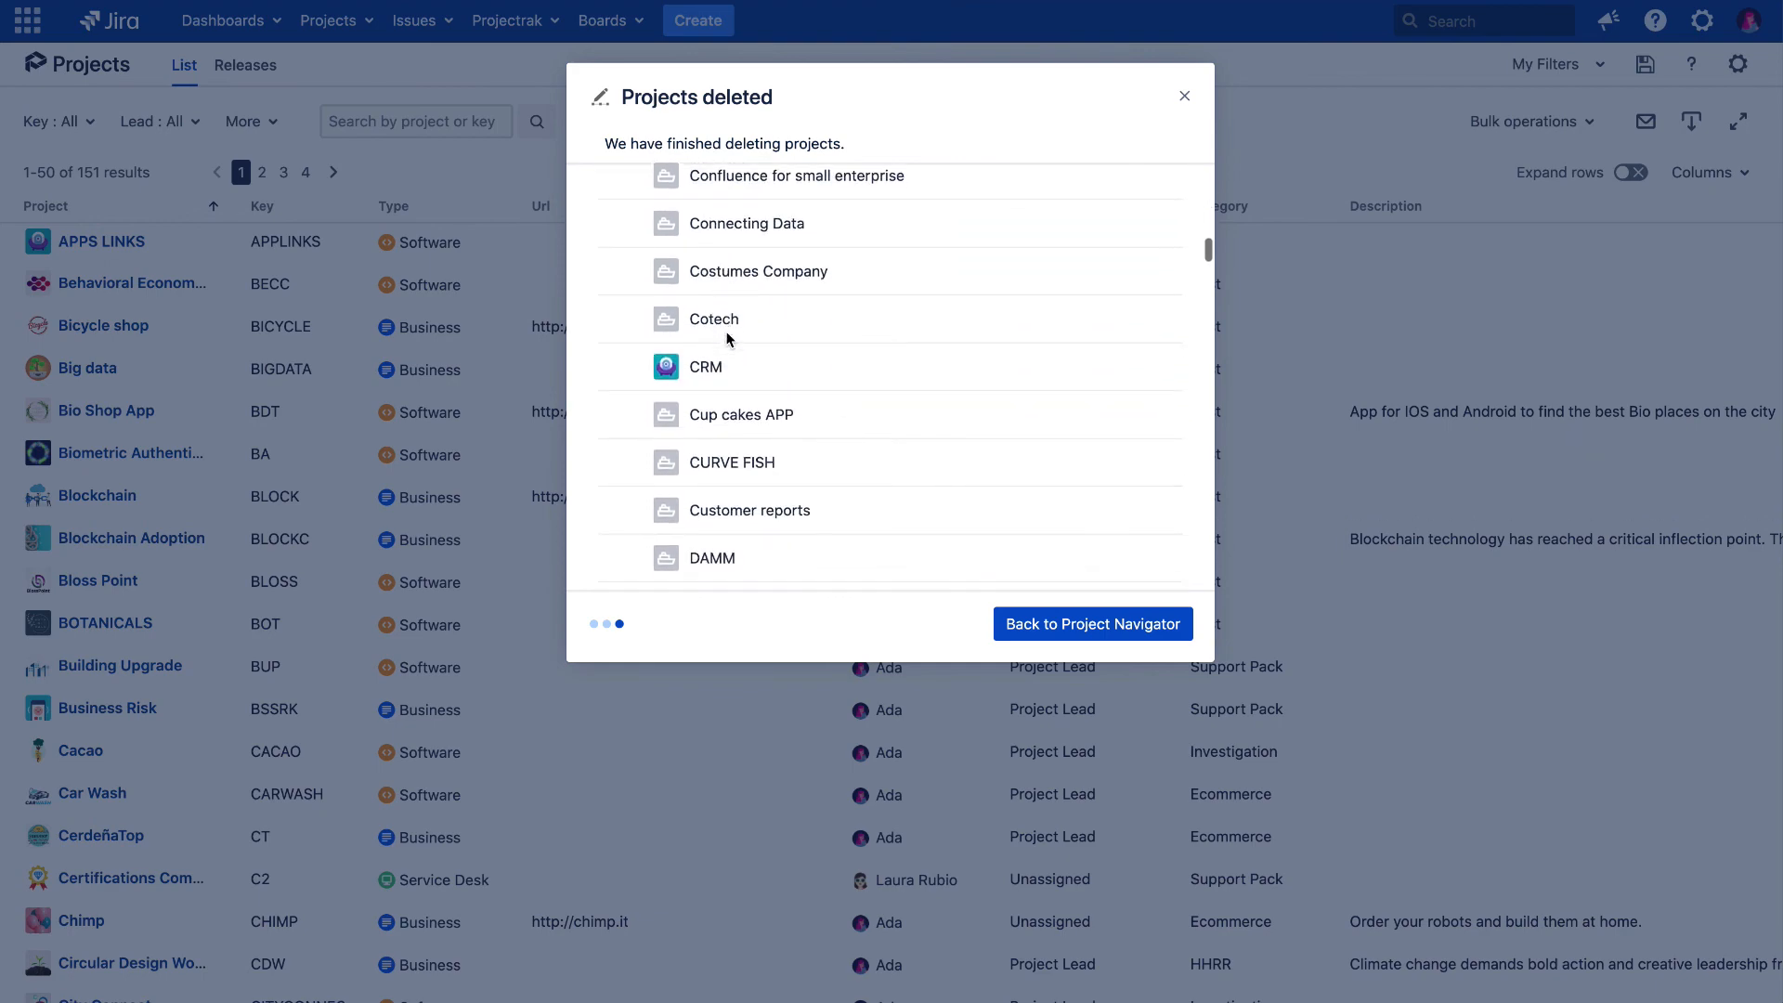
{"action": "mouse_move", "coordinate": [1063, 628]}
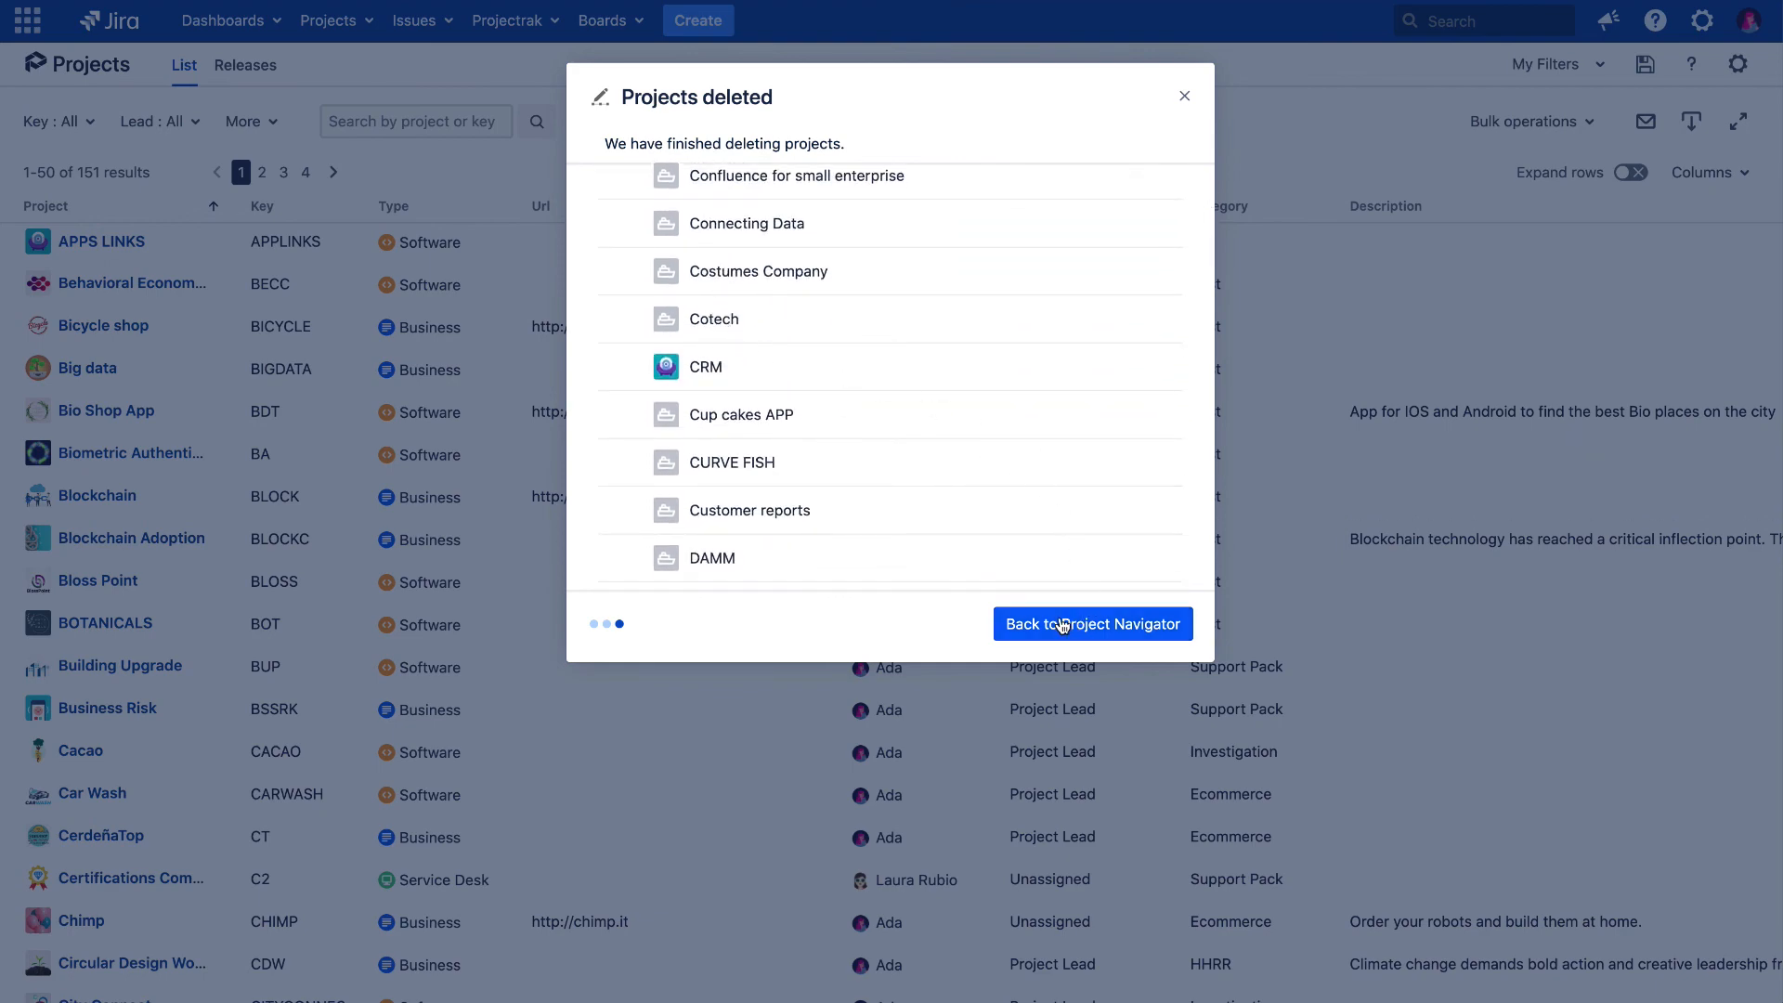
Go back to the Project Navigator, now showing no projects found.
{"action": "left_click", "coordinate": [1091, 623]}
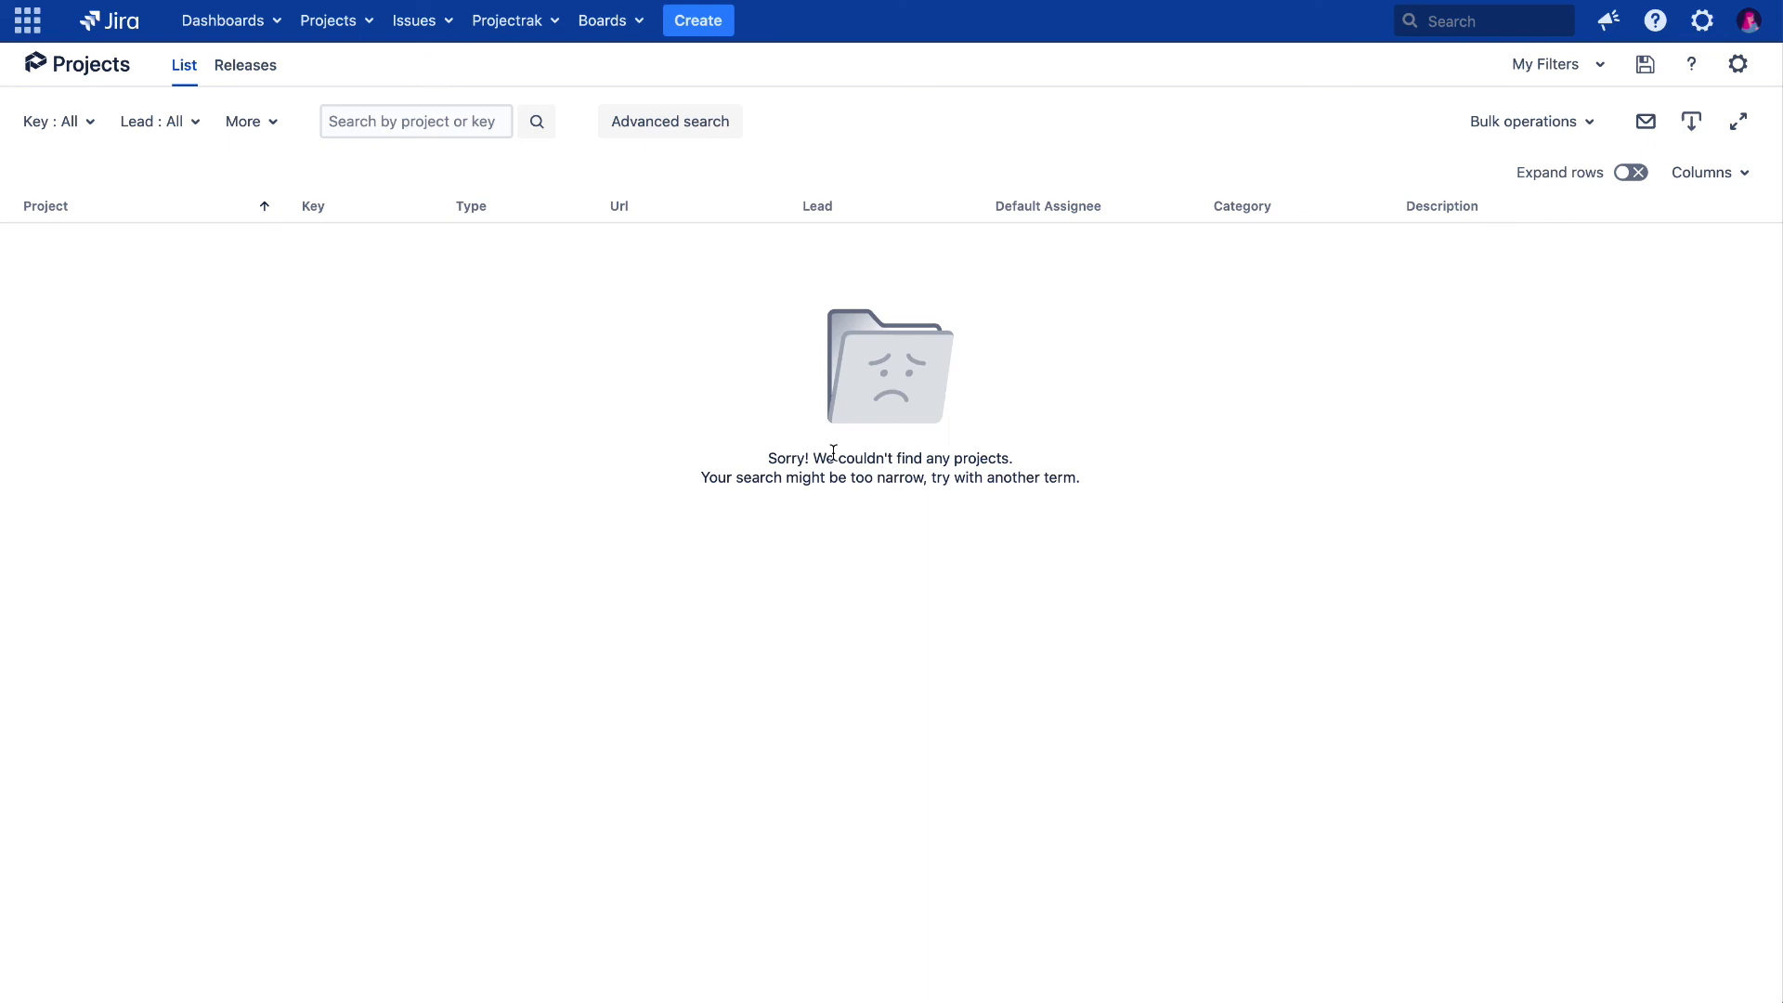
{"action": "mouse_move", "coordinate": [938, 494]}
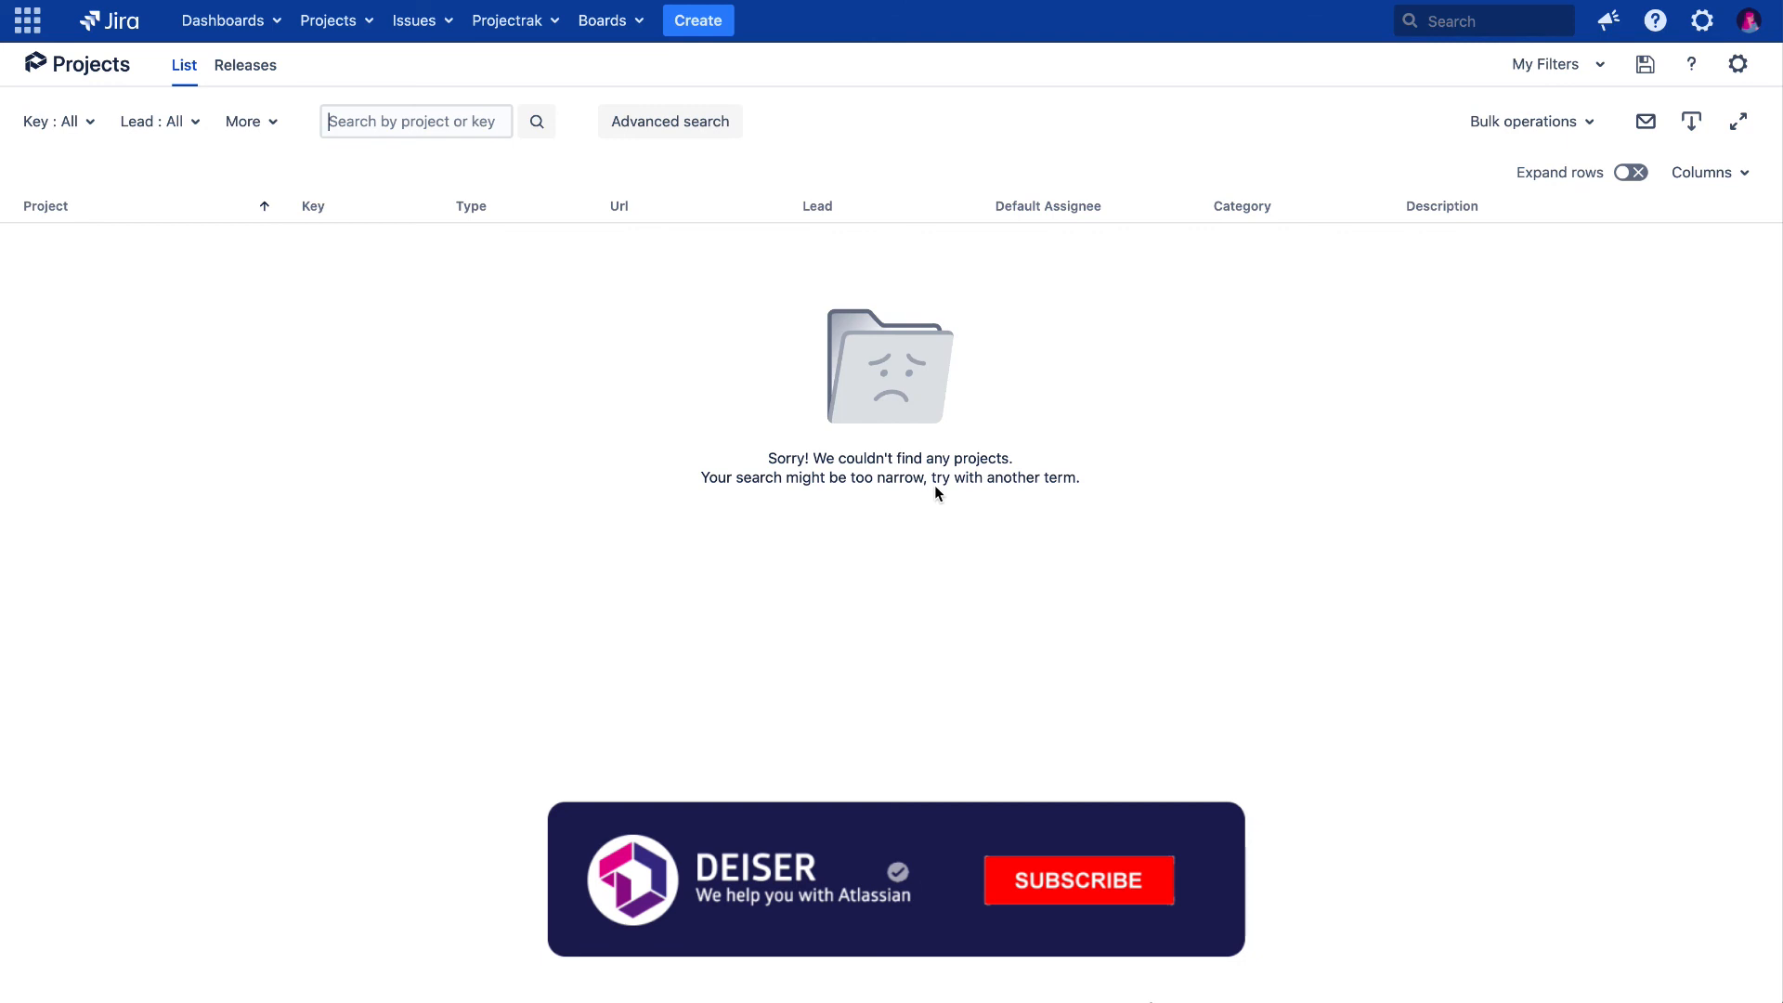
{"action": "left_click", "coordinate": [1077, 880]}
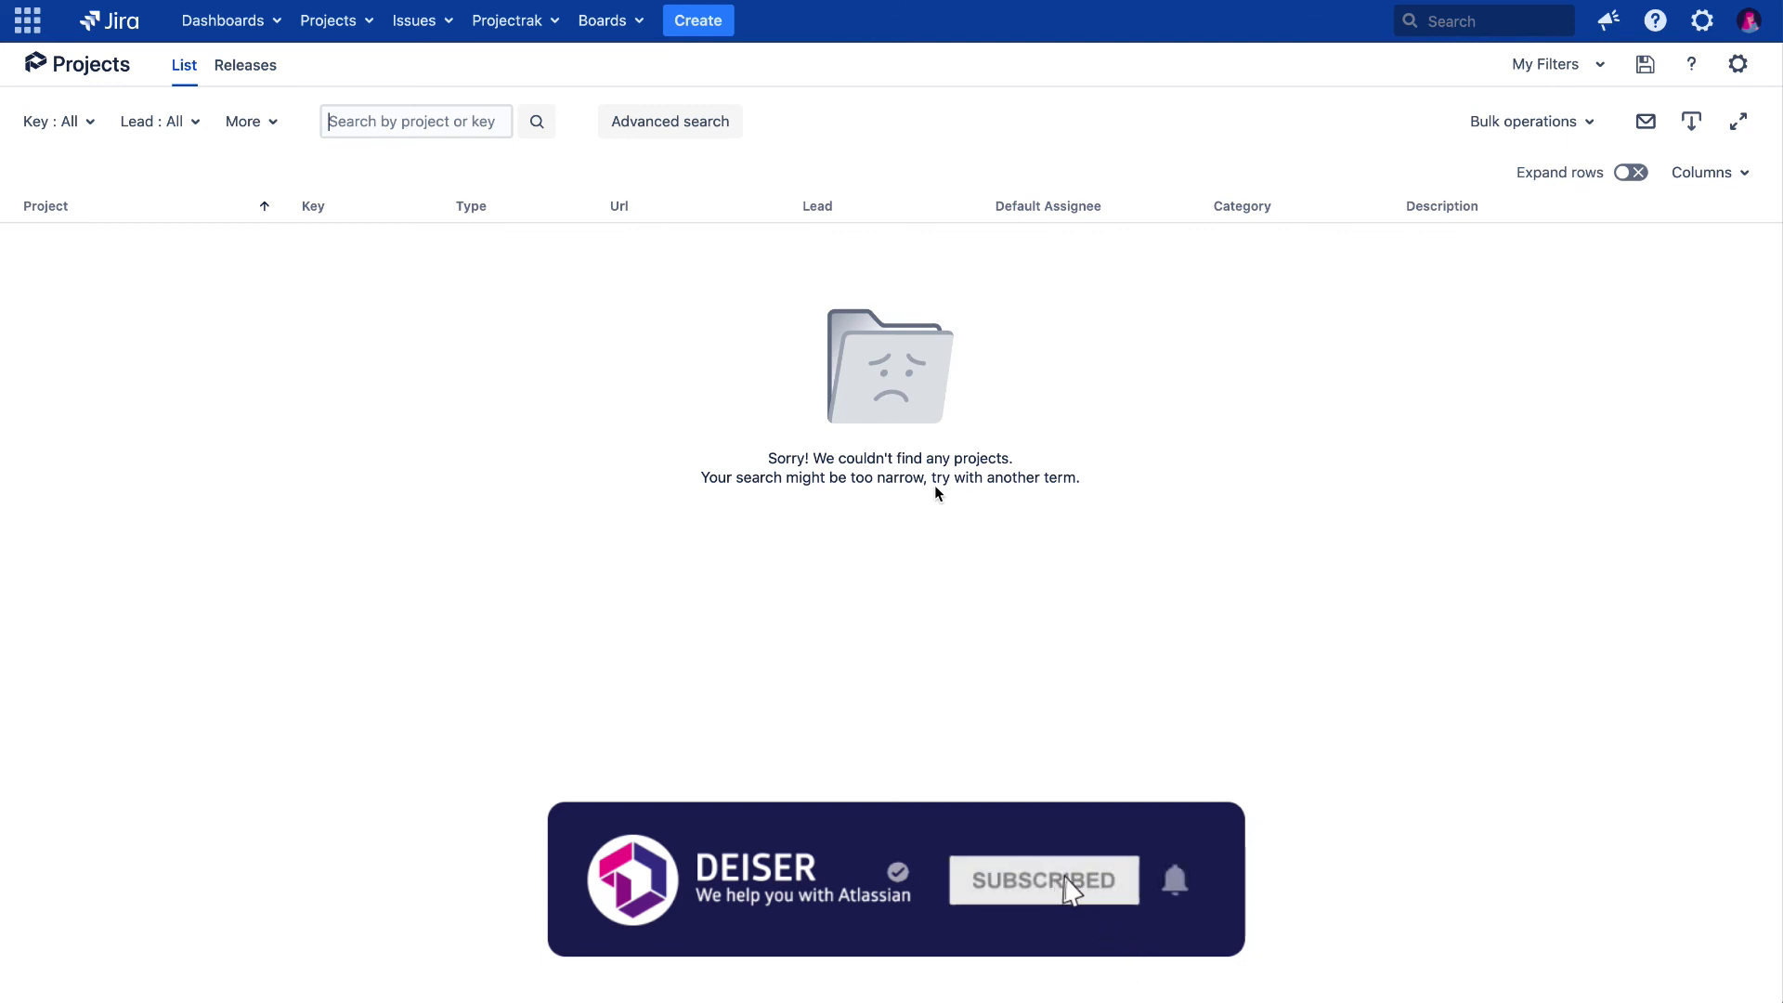